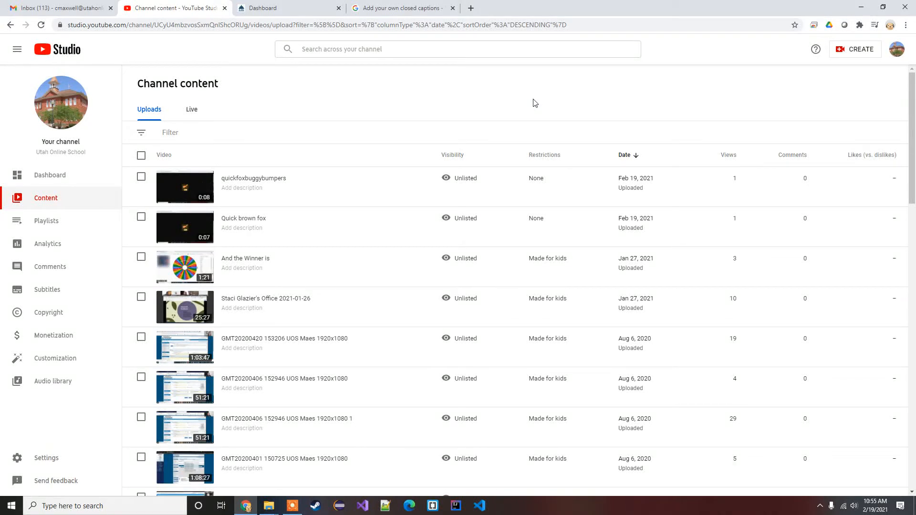
mouse_move(449, 92)
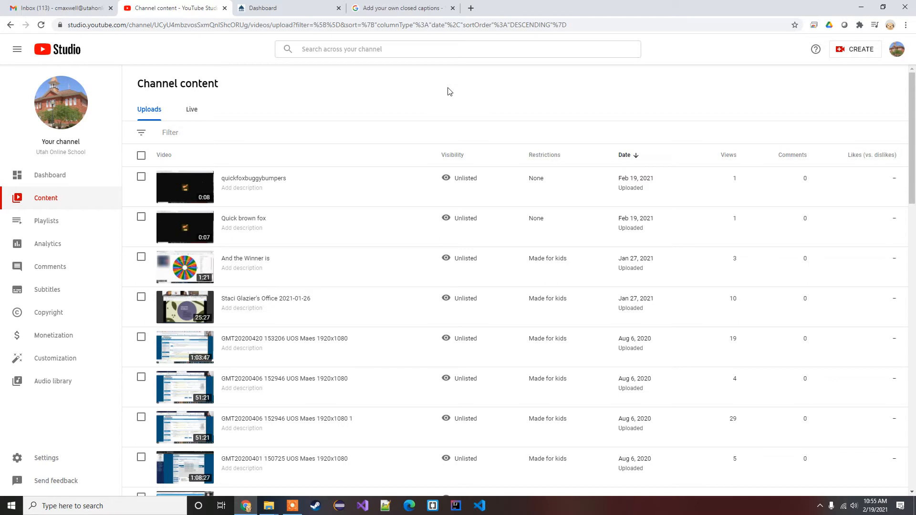
mouse_move(332, 90)
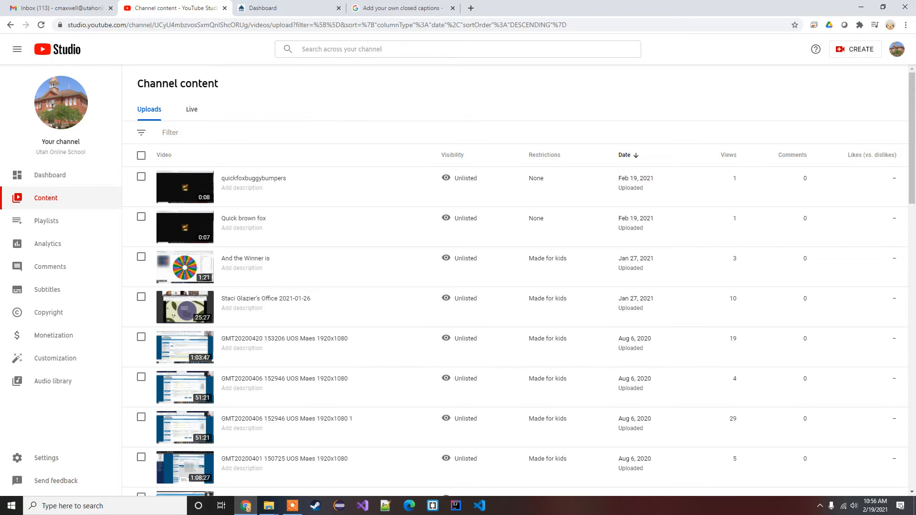
mouse_move(67, 294)
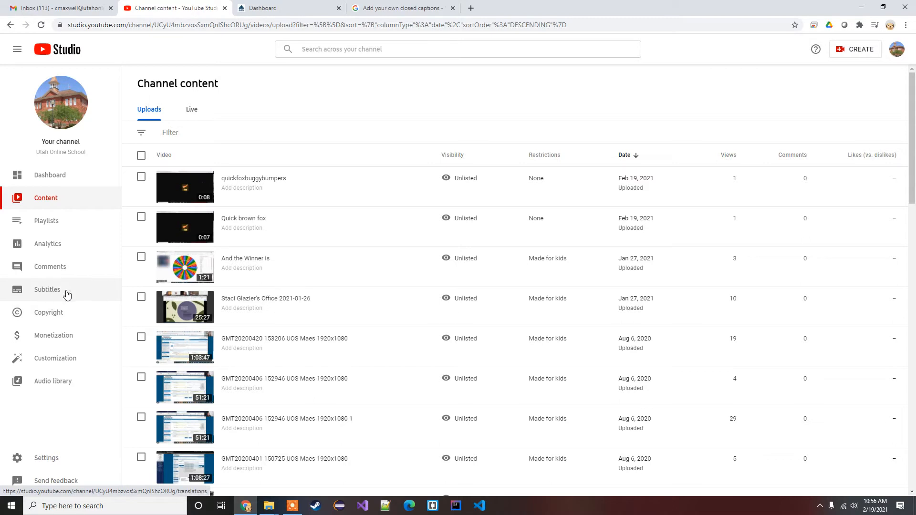
- Go to the channel's Subtitles overview and into the quickfoxbuggybumpers video's subtitles
click(47, 290)
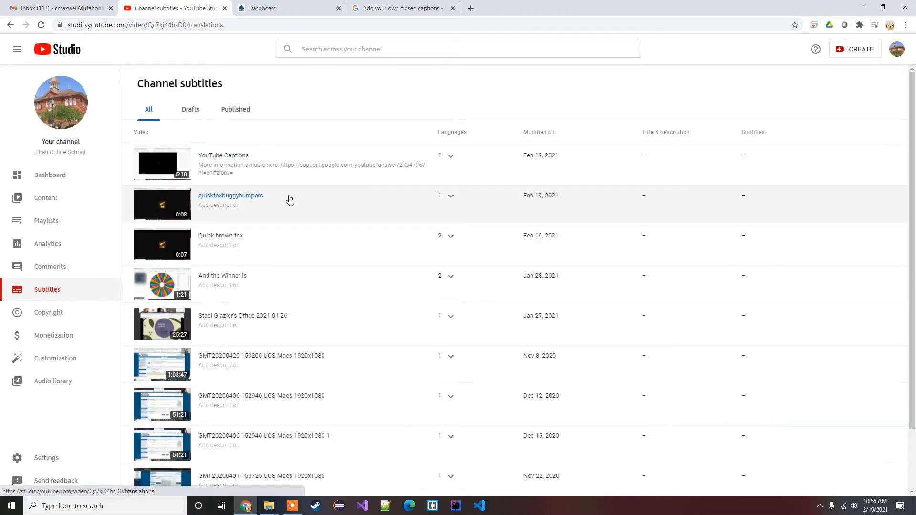
click(230, 195)
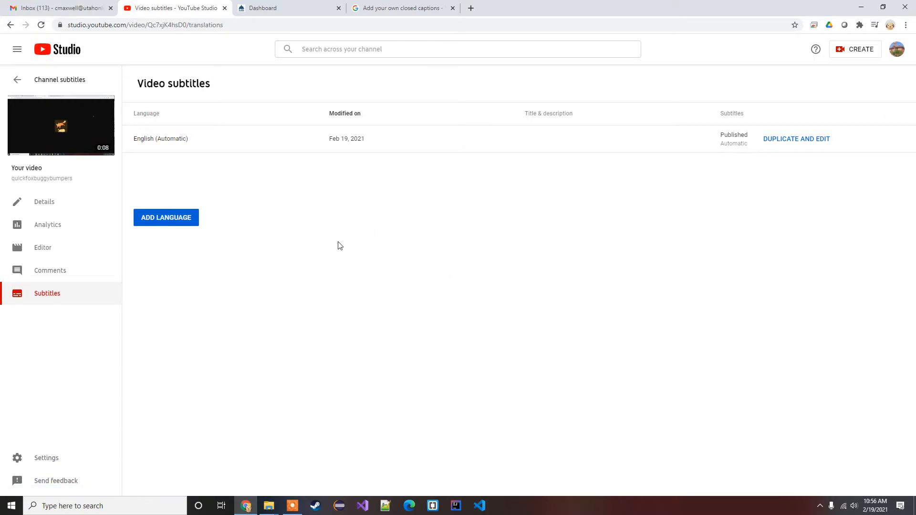
mouse_move(708, 147)
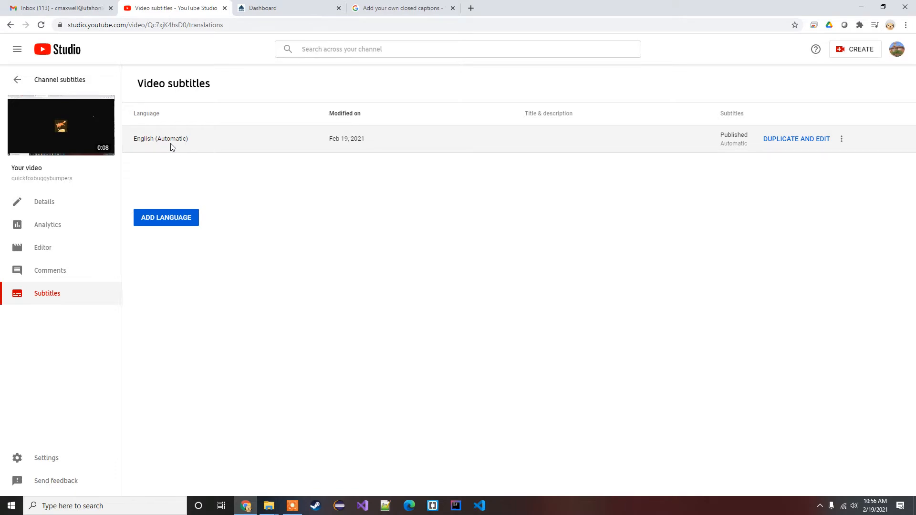
mouse_move(767, 241)
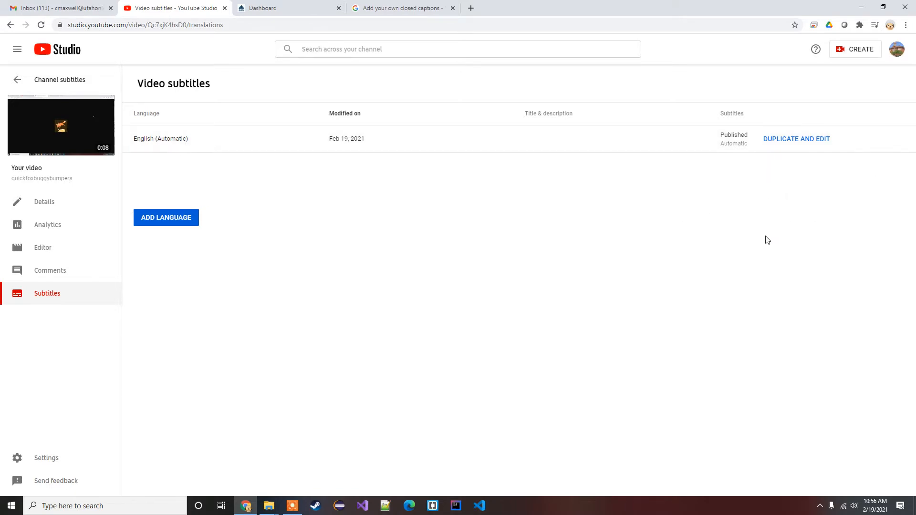
mouse_move(773, 239)
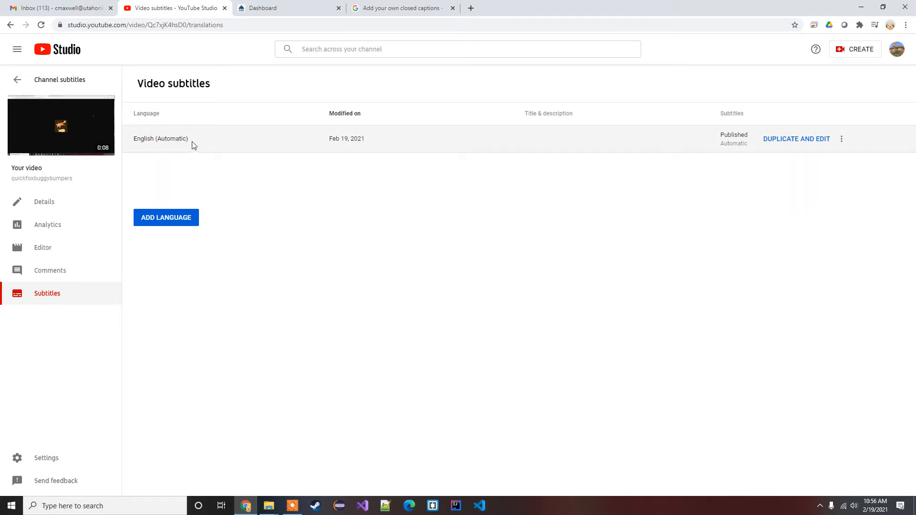
mouse_move(190, 146)
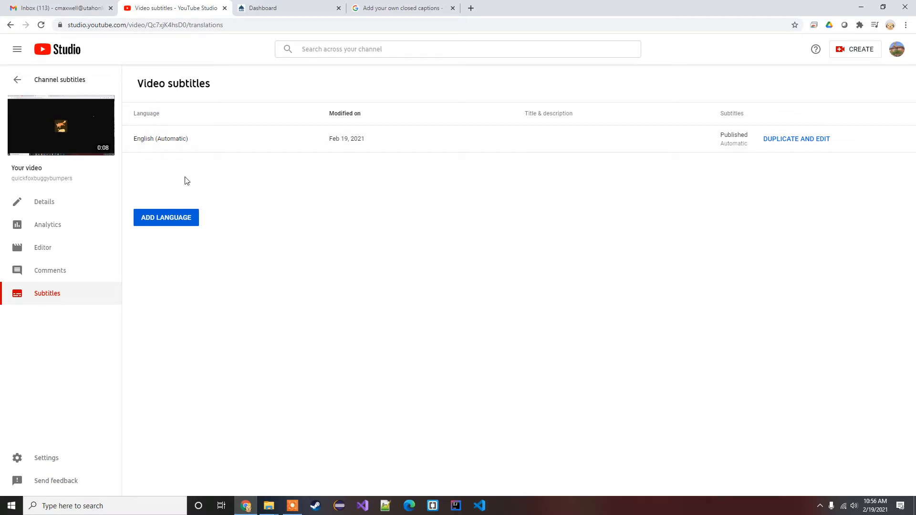
mouse_move(242, 261)
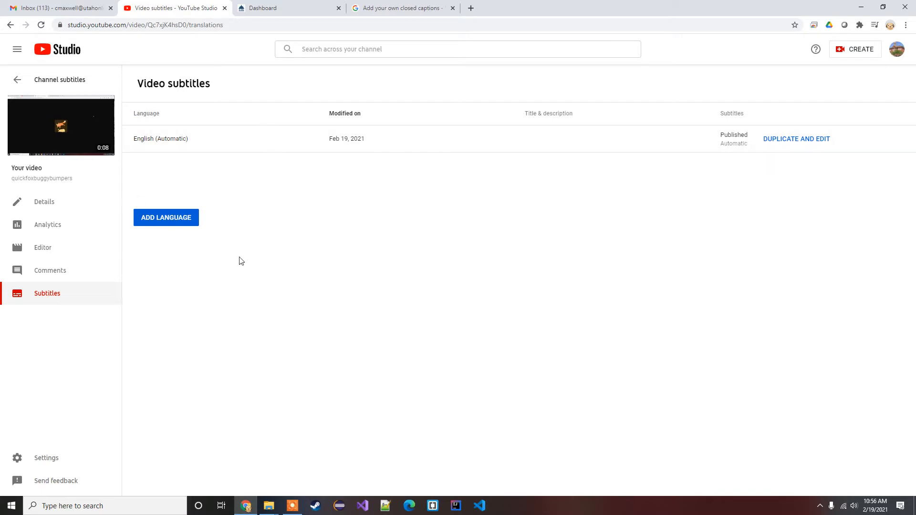
mouse_move(235, 240)
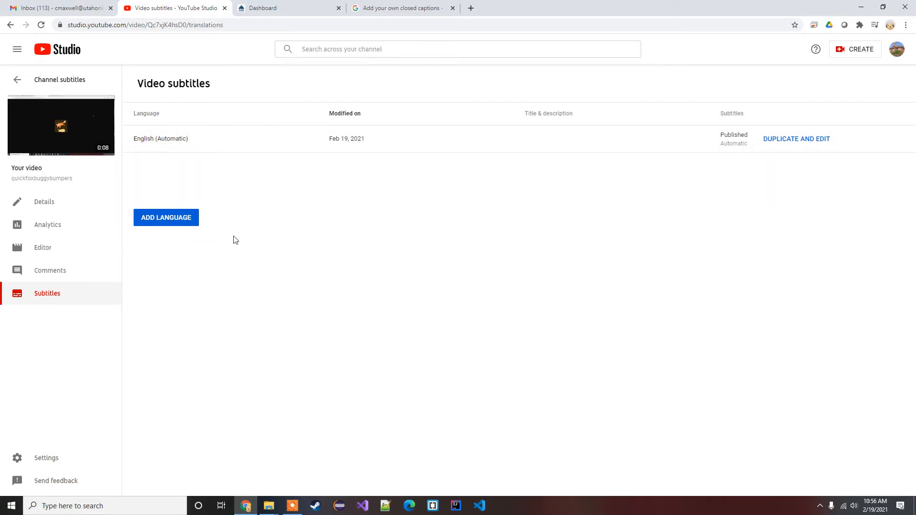
mouse_move(391, 194)
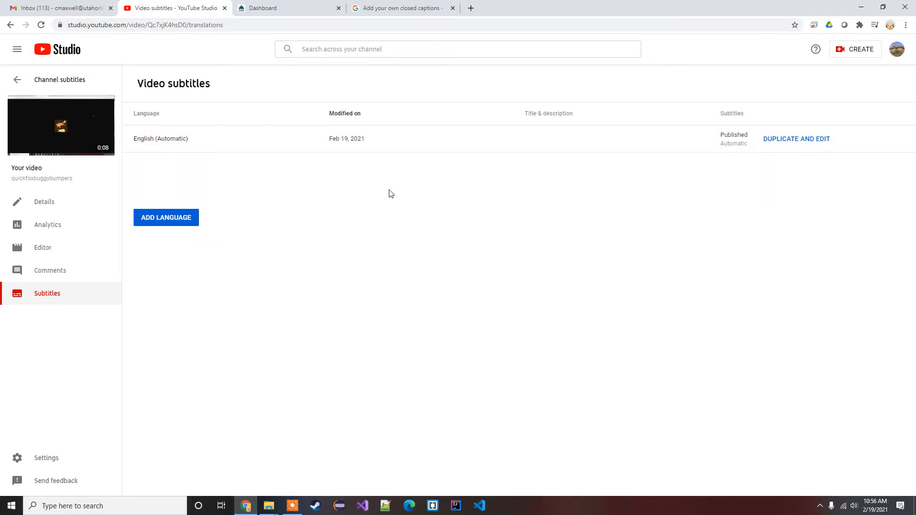
mouse_move(395, 198)
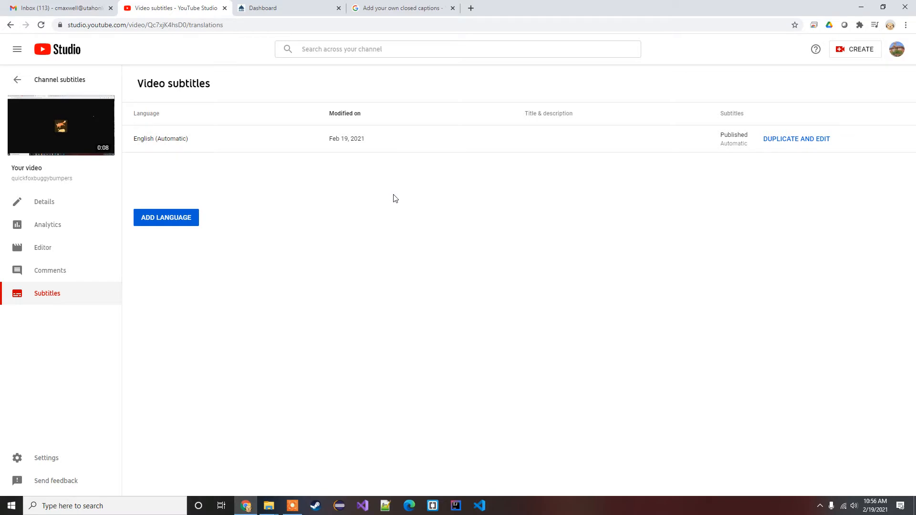
mouse_move(271, 168)
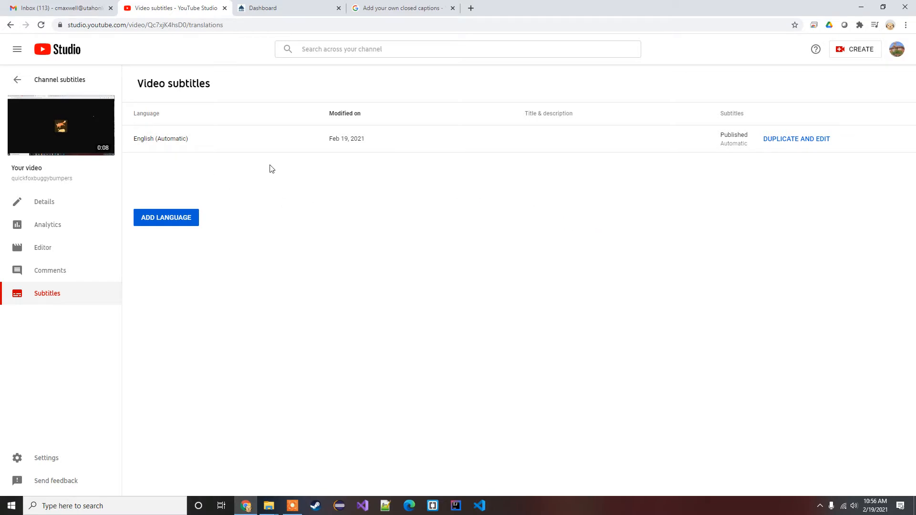
mouse_move(413, 166)
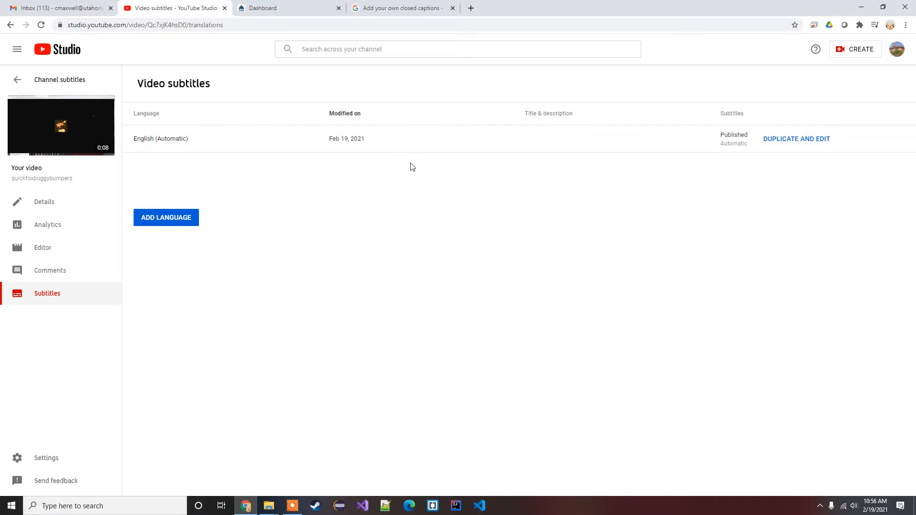
mouse_move(194, 144)
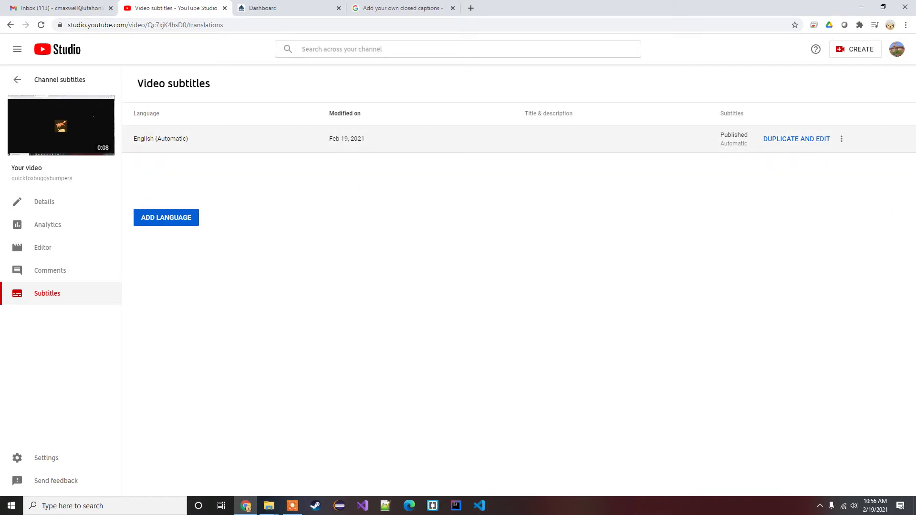
mouse_move(802, 145)
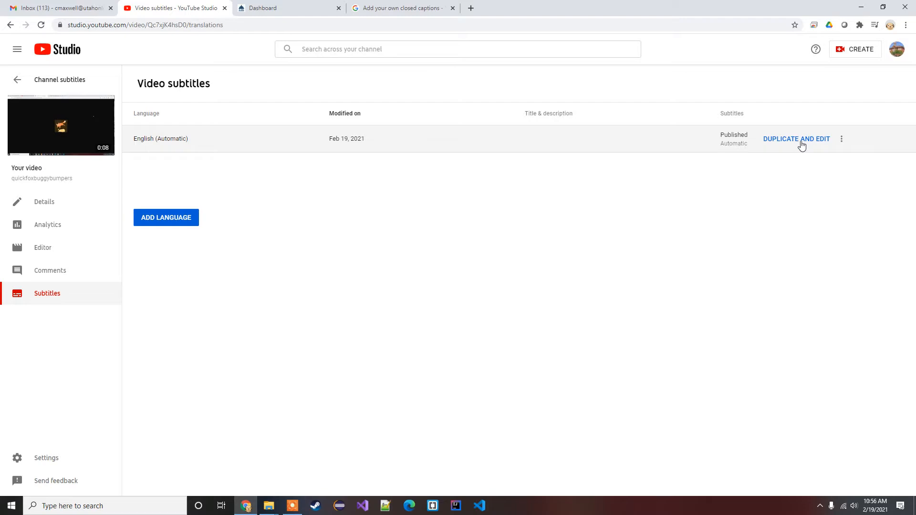
- Duplicate the automatic English captions into an editable track, then leave the editor discarding changes
click(796, 140)
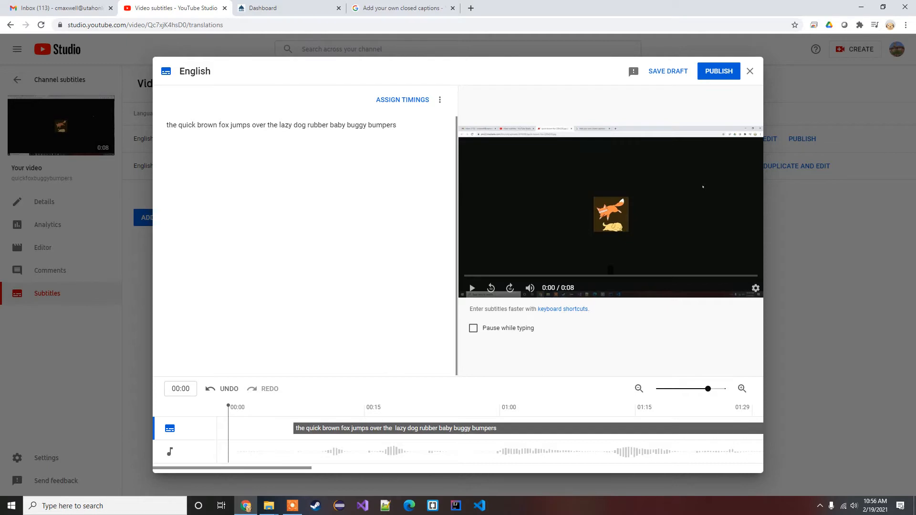
mouse_move(750, 70)
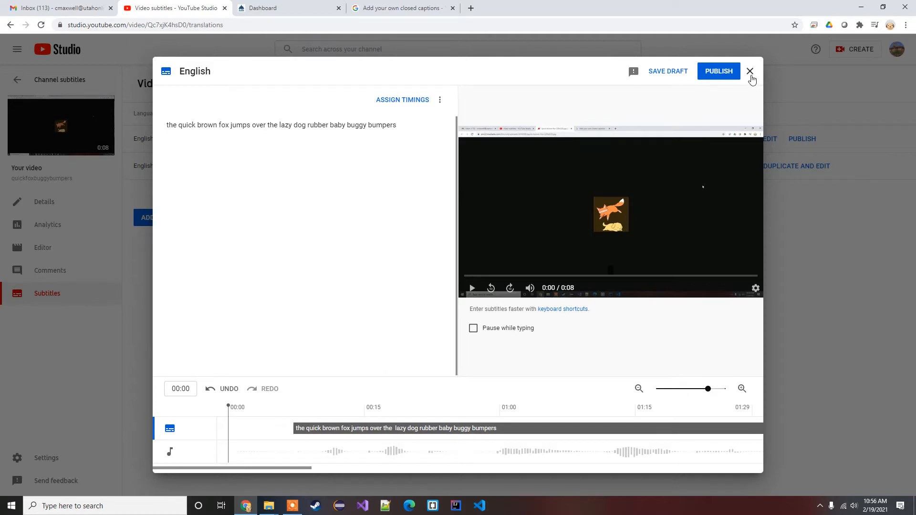
click(750, 70)
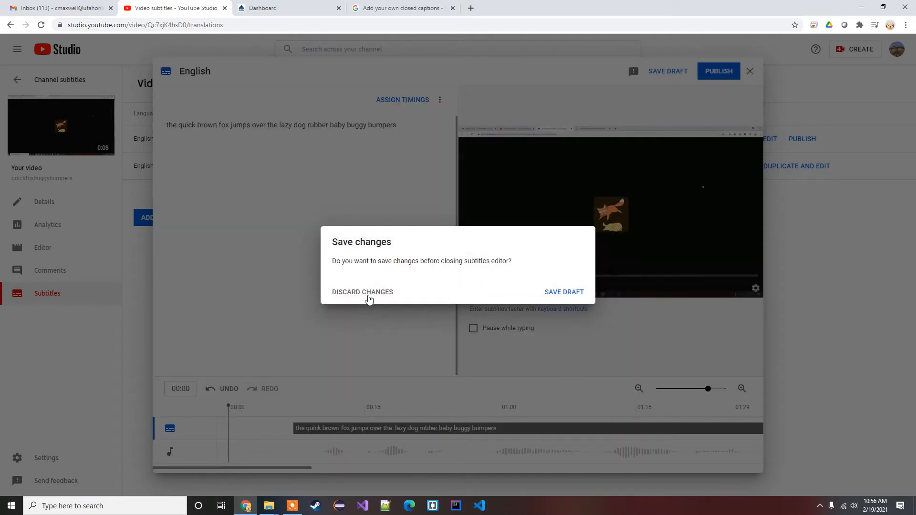
click(363, 292)
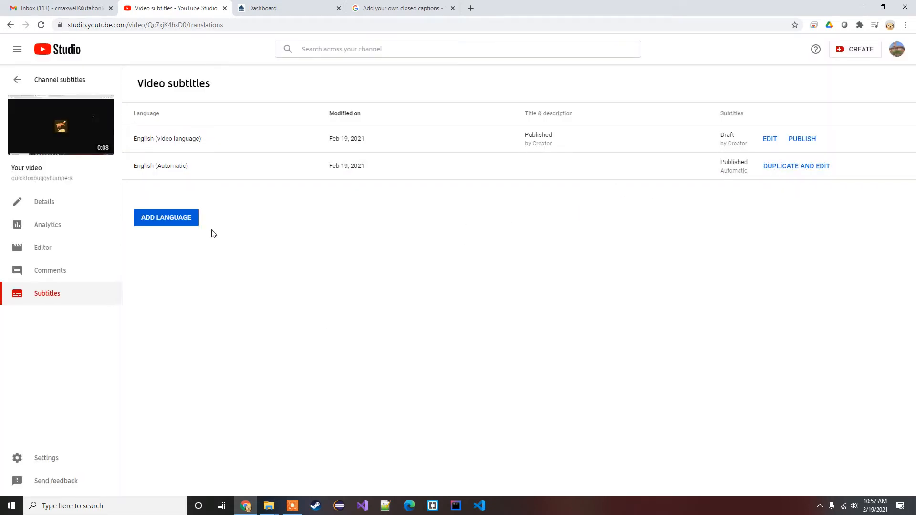
mouse_move(216, 144)
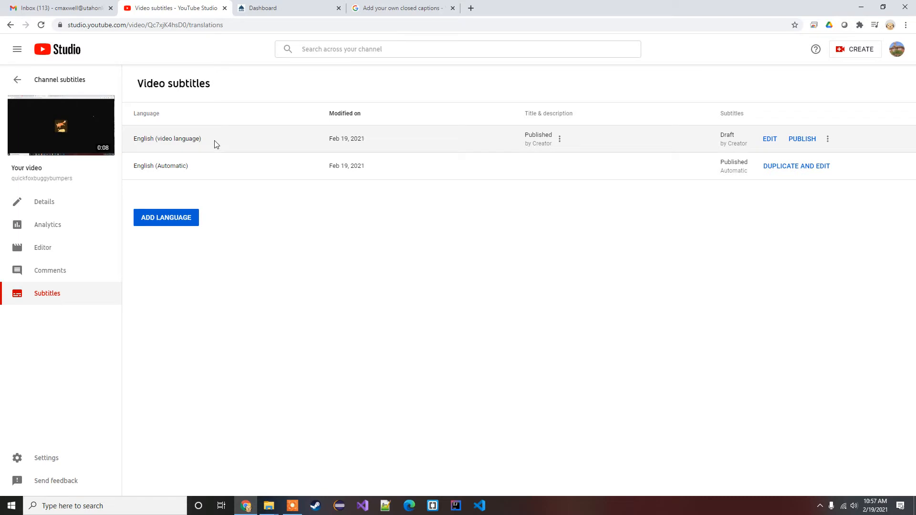
mouse_move(315, 146)
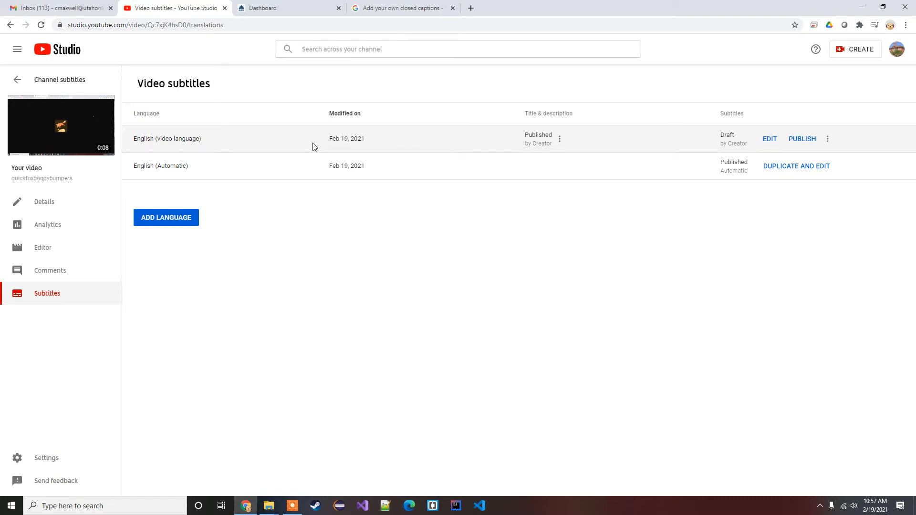
mouse_move(304, 143)
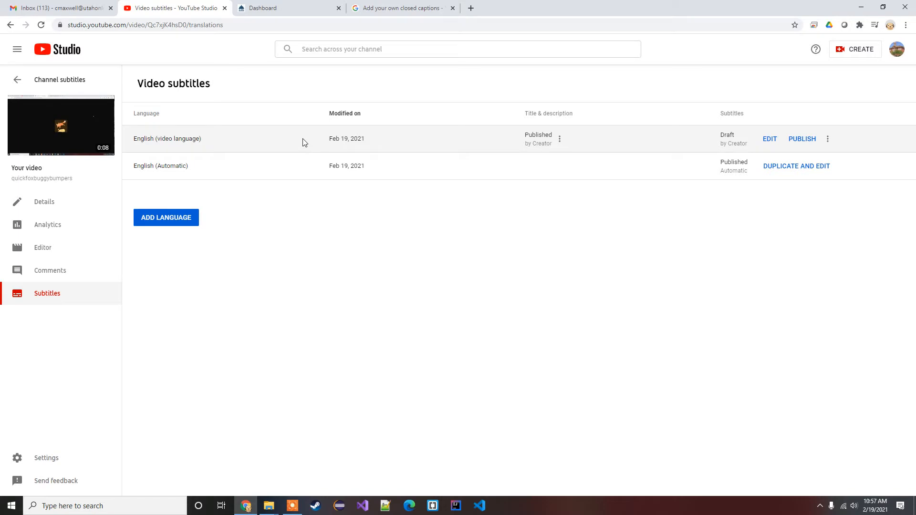
mouse_move(263, 175)
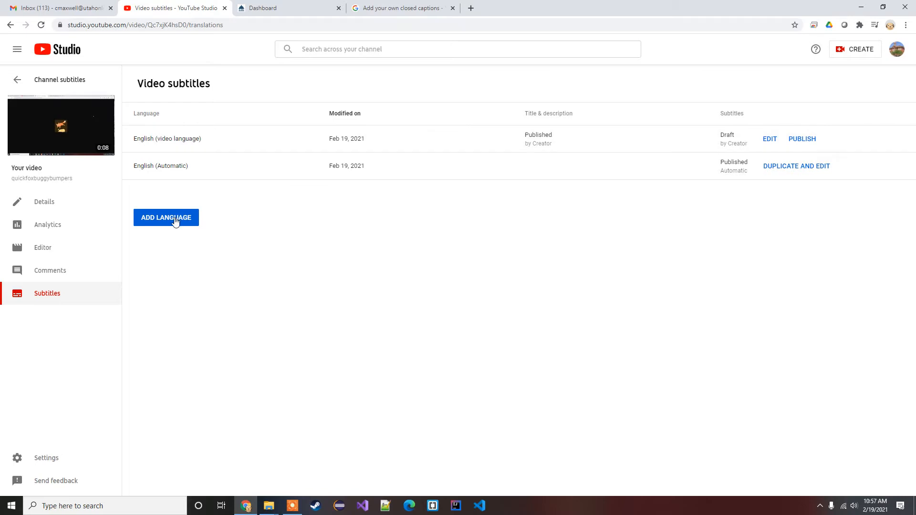
click(166, 217)
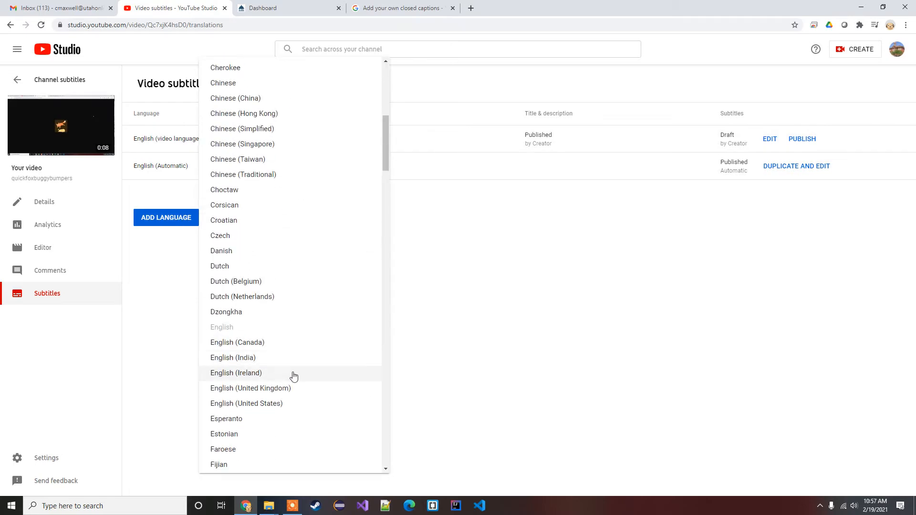
click(246, 403)
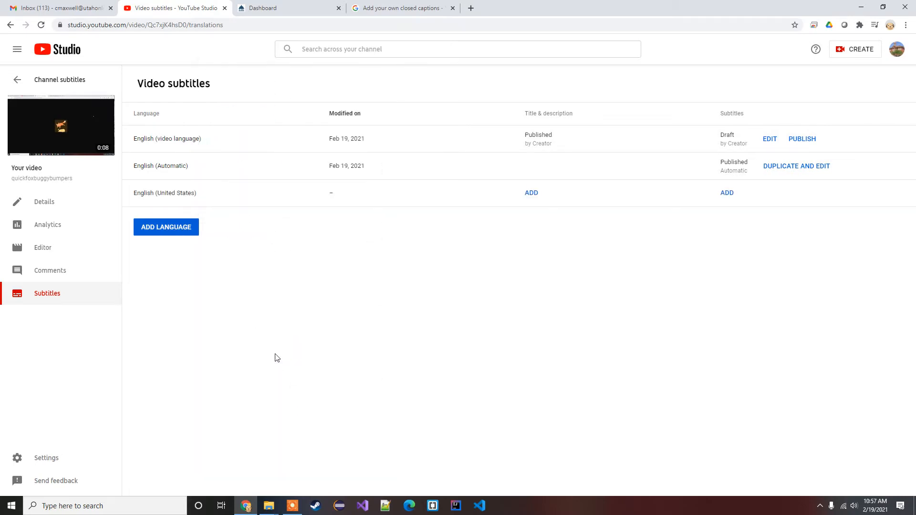
mouse_move(359, 221)
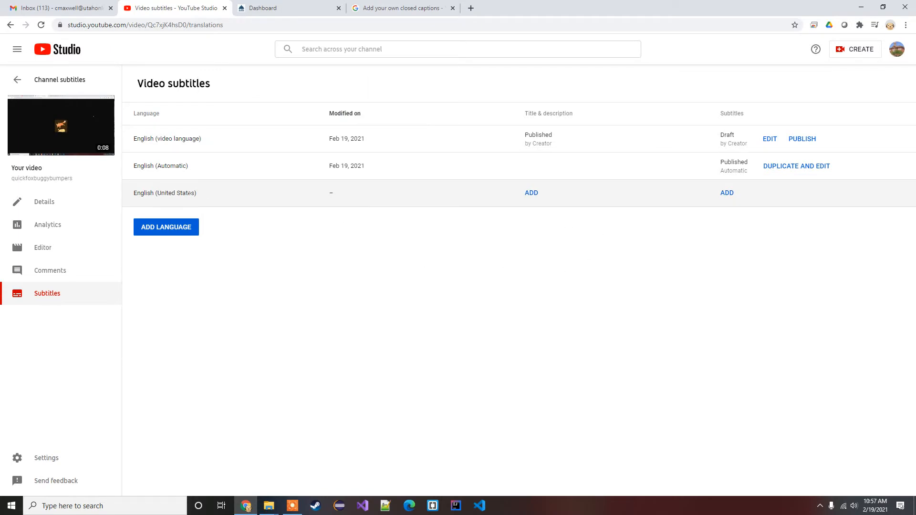
mouse_move(728, 193)
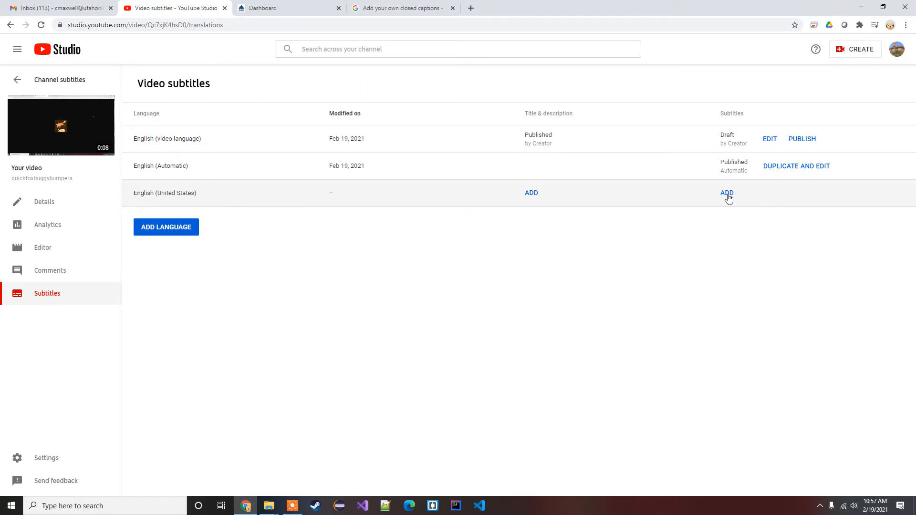
- Add English (United States) subtitles, try Auto-sync, undo it, and choose Type manually instead
click(727, 193)
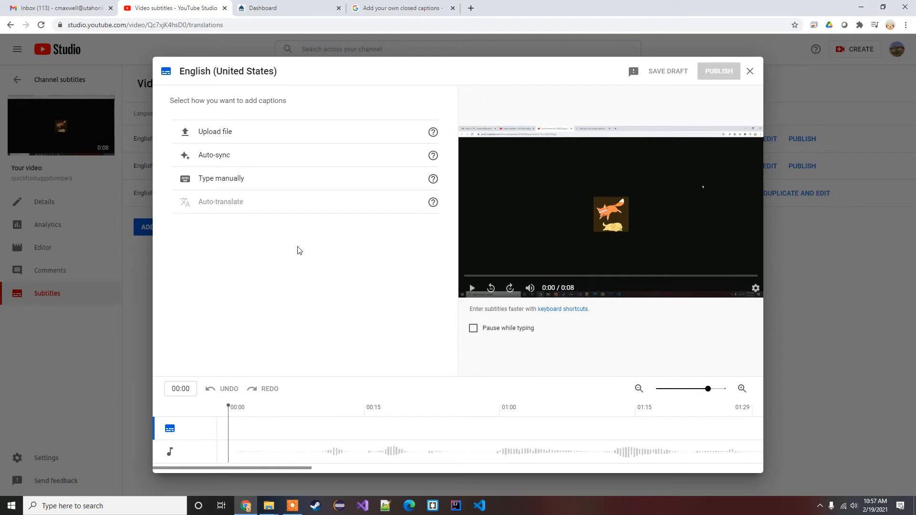
mouse_move(278, 163)
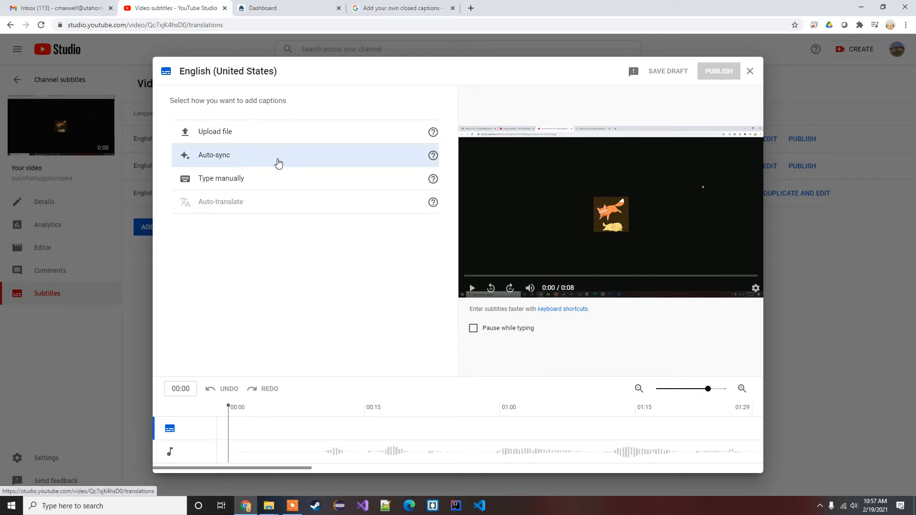
click(221, 178)
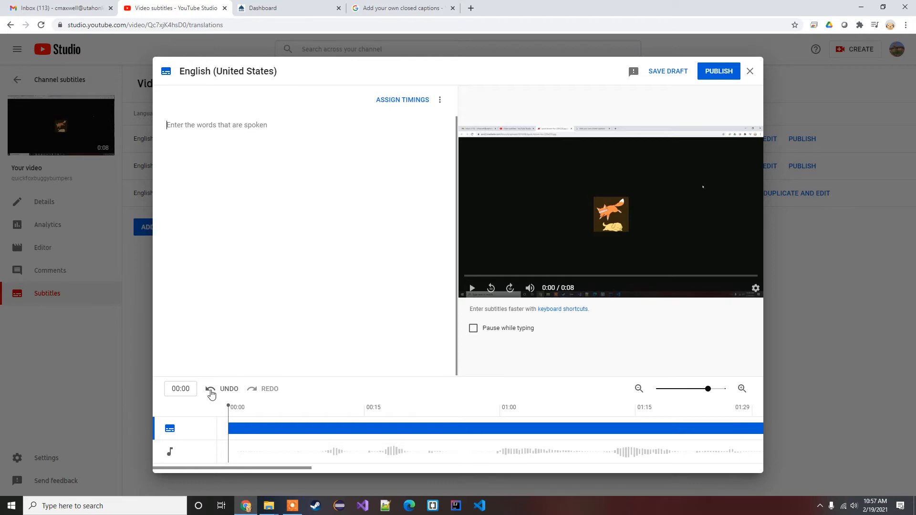
click(210, 389)
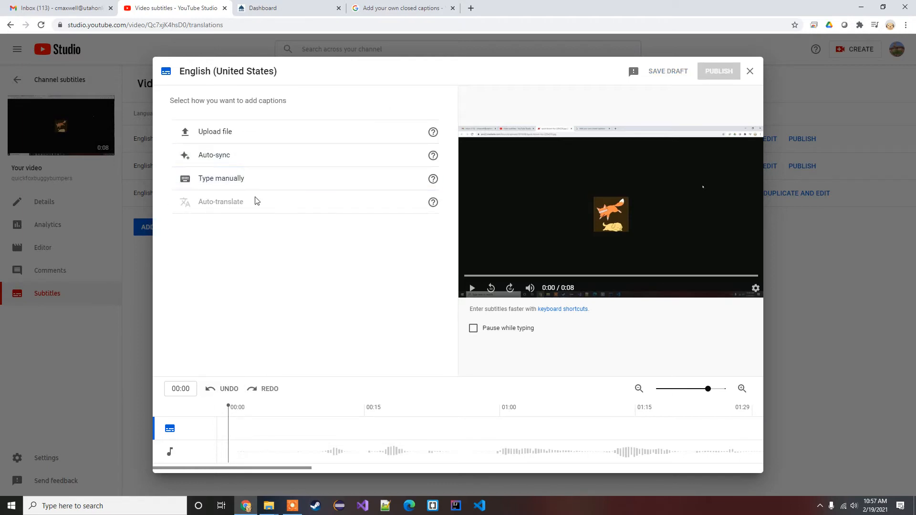
click(221, 179)
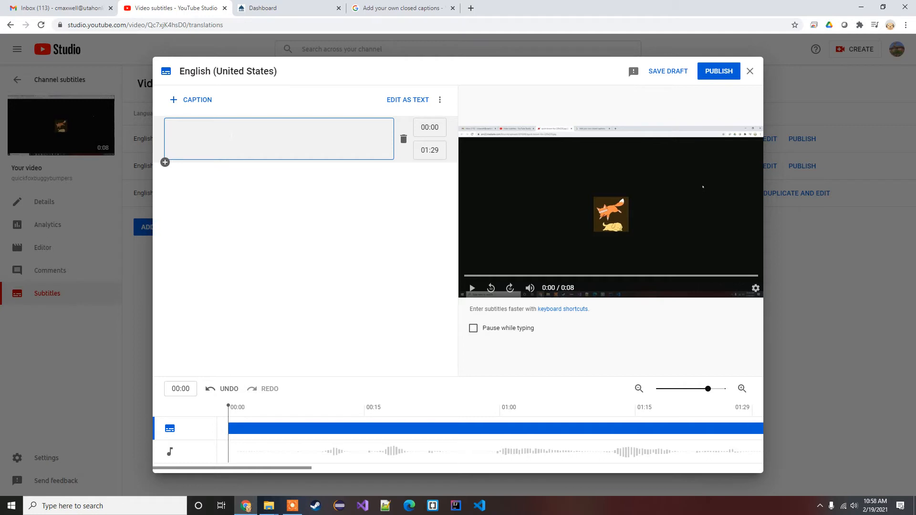
- Enter 'The quick brown fox jumps over the lazy dog.' ending at 03:00 and add a second caption
text(The quick b)
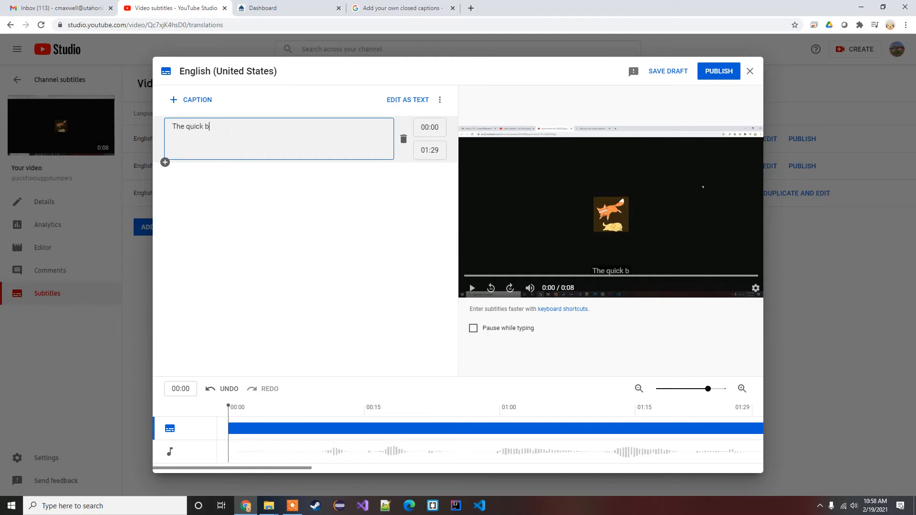
text(rown fox)
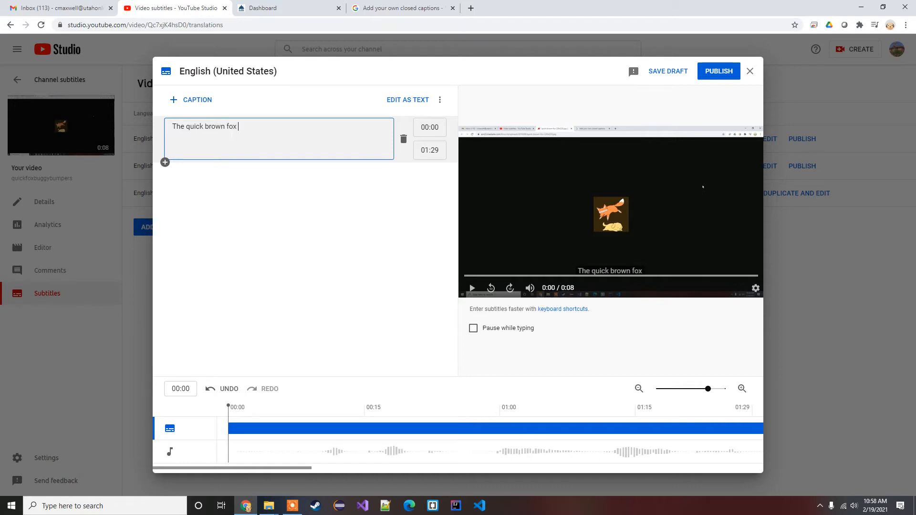
text(jumps over the)
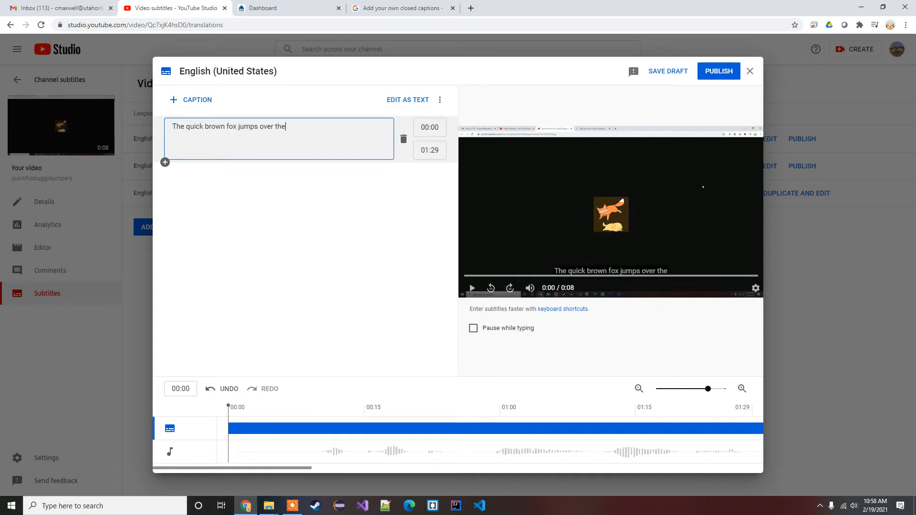
text(lazy dog)
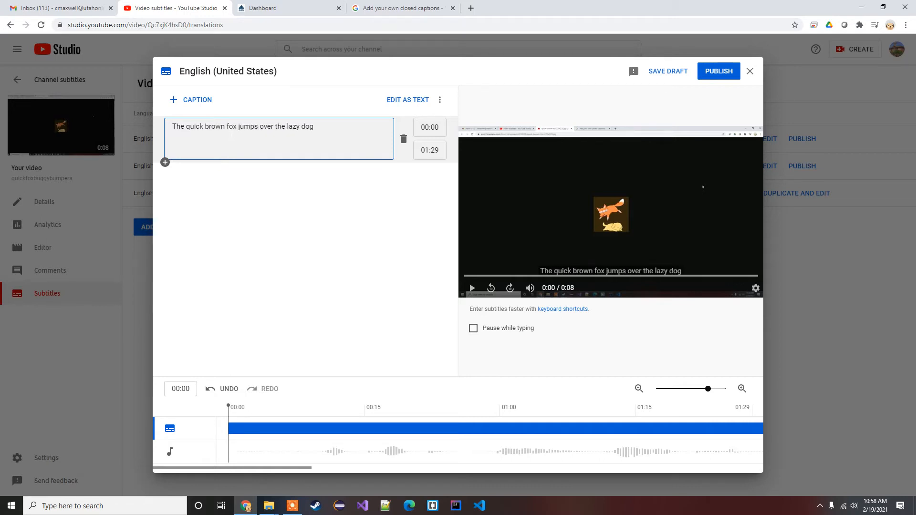
text(.)
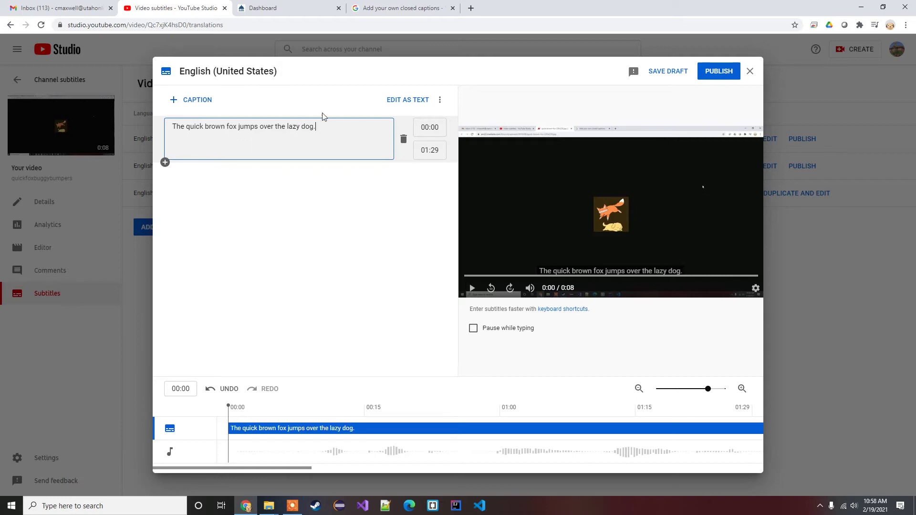
mouse_move(430, 150)
text(3)
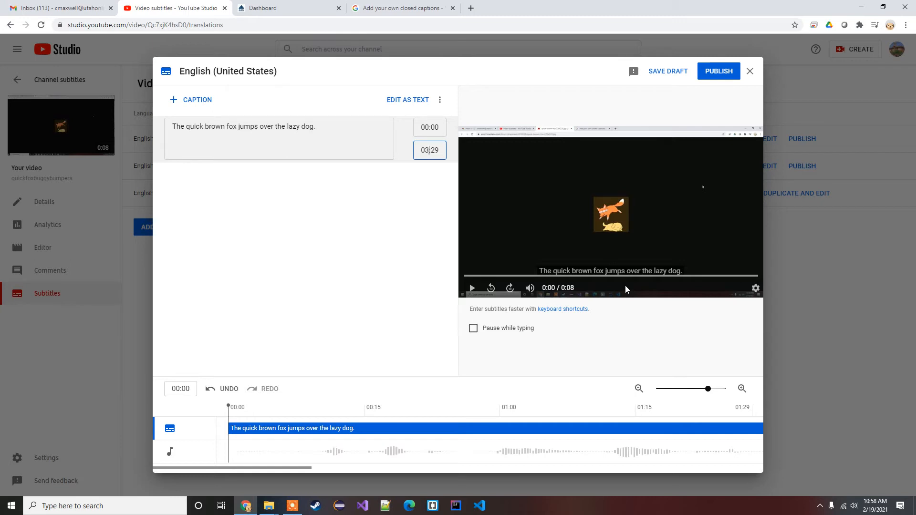
key(Backspace)
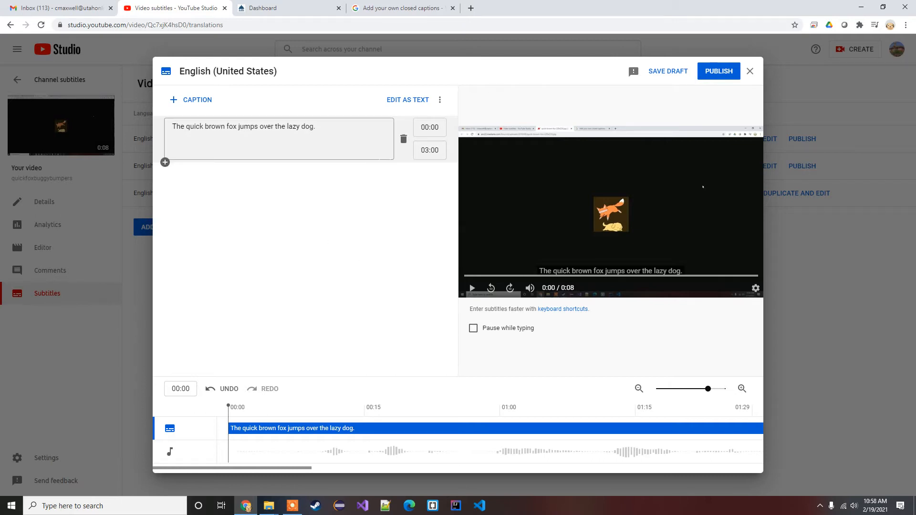
mouse_move(164, 162)
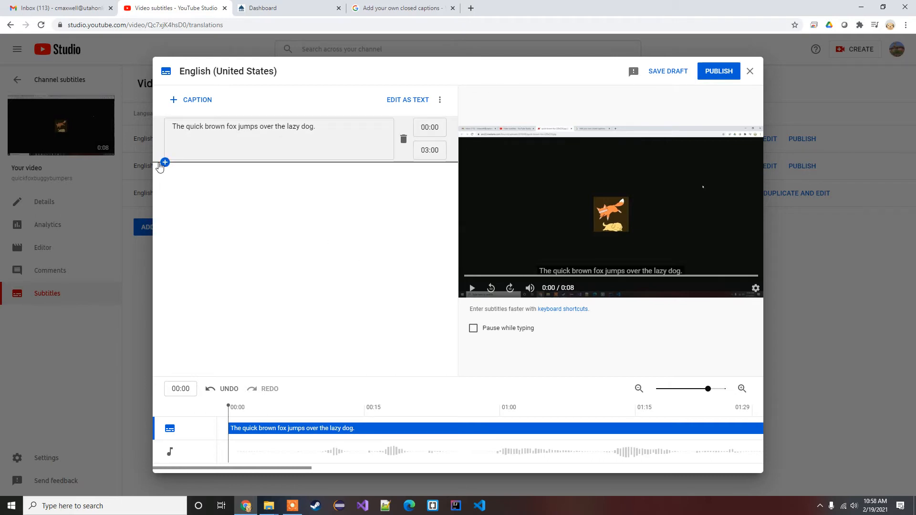
click(164, 162)
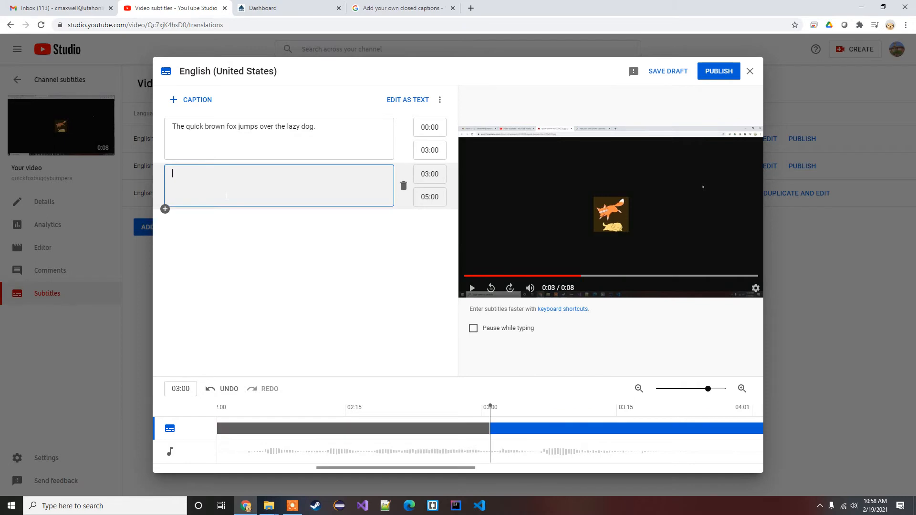
- Fill the second caption with 'Rubber baby buggy bumpers.'
text(Rubber baby)
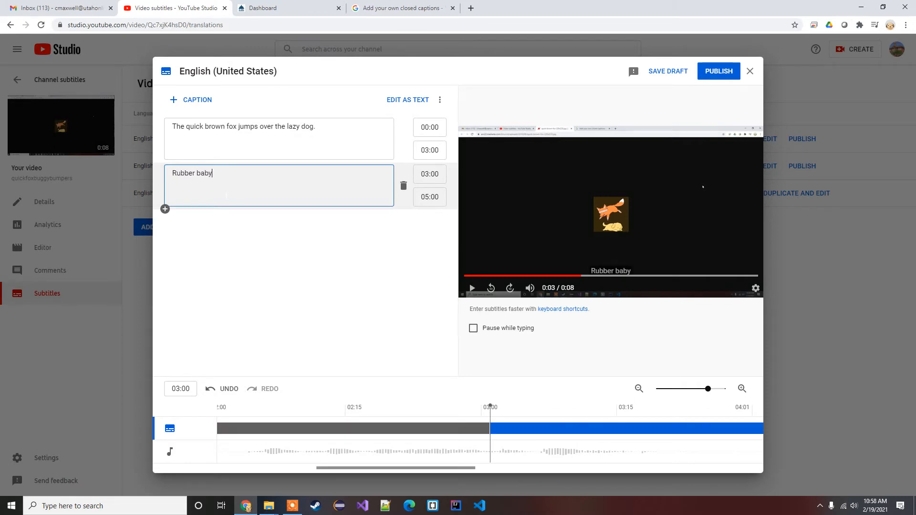
text(buggy bumpe)
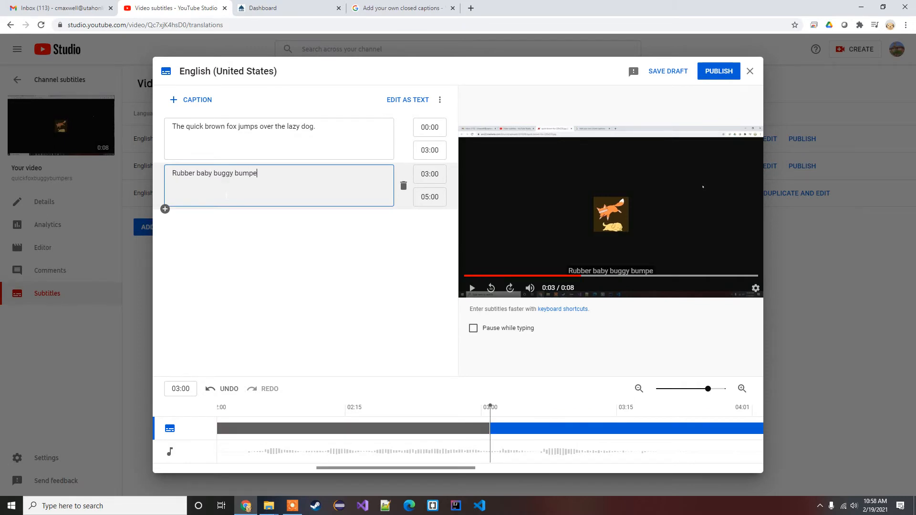
text(rs.)
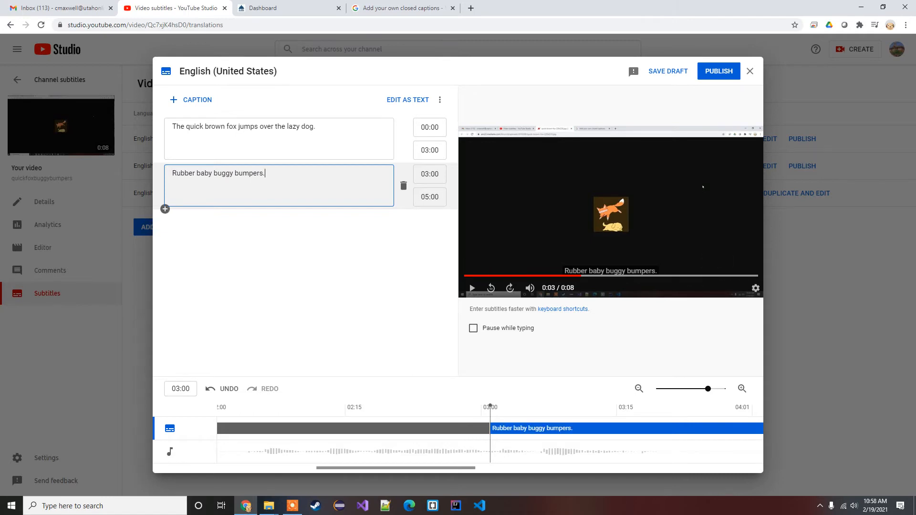
mouse_move(429, 196)
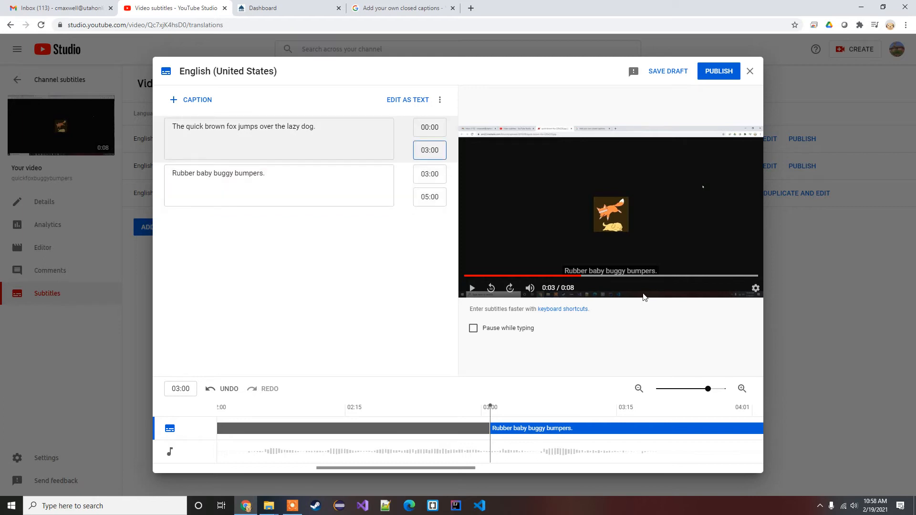
- Retime the captions to 00:00–04:00 for the fox line and 04:00–08:00 for the bumpers line
text(04:00)
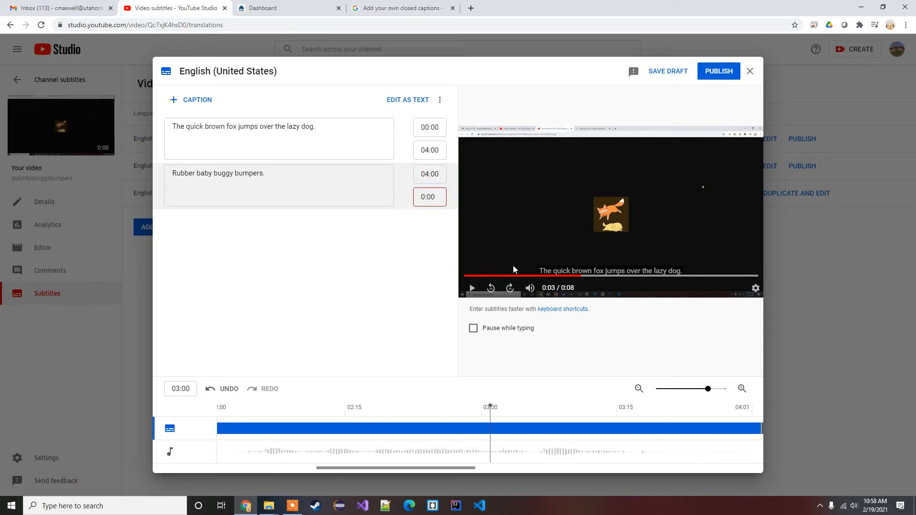
text(08:00)
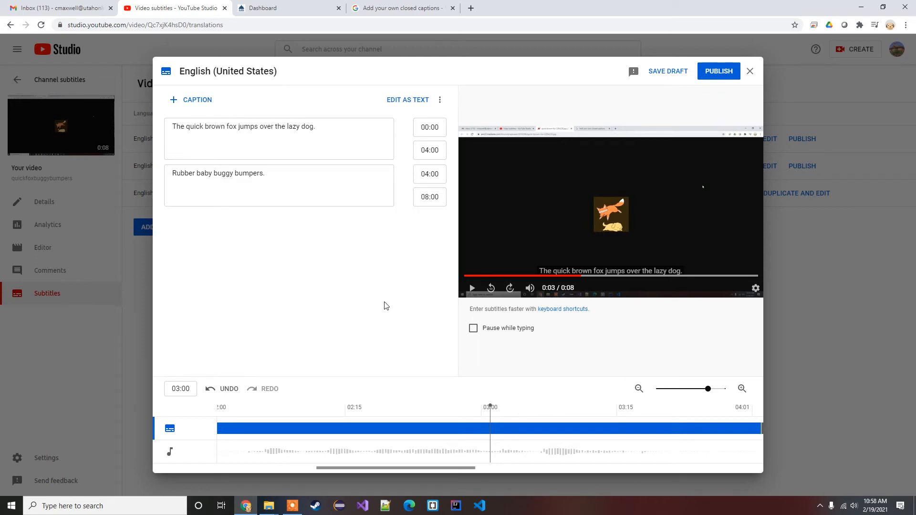
mouse_move(322, 268)
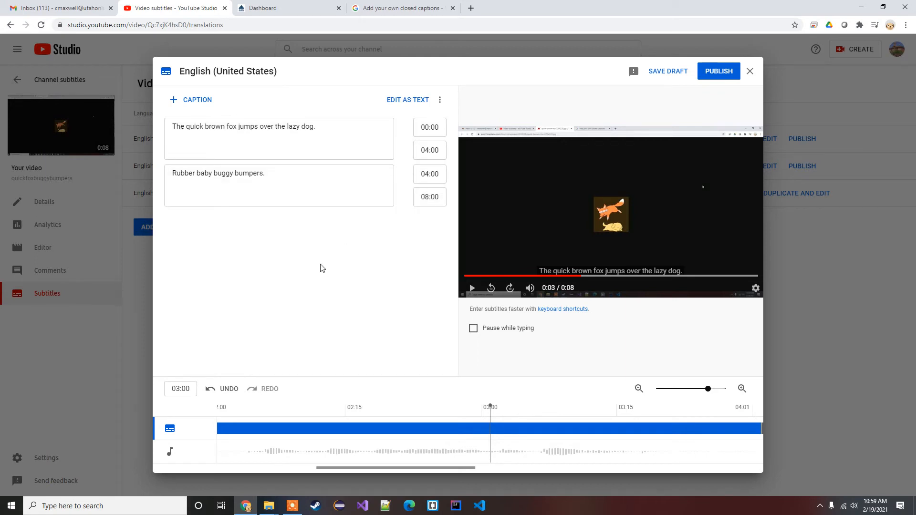
mouse_move(326, 276)
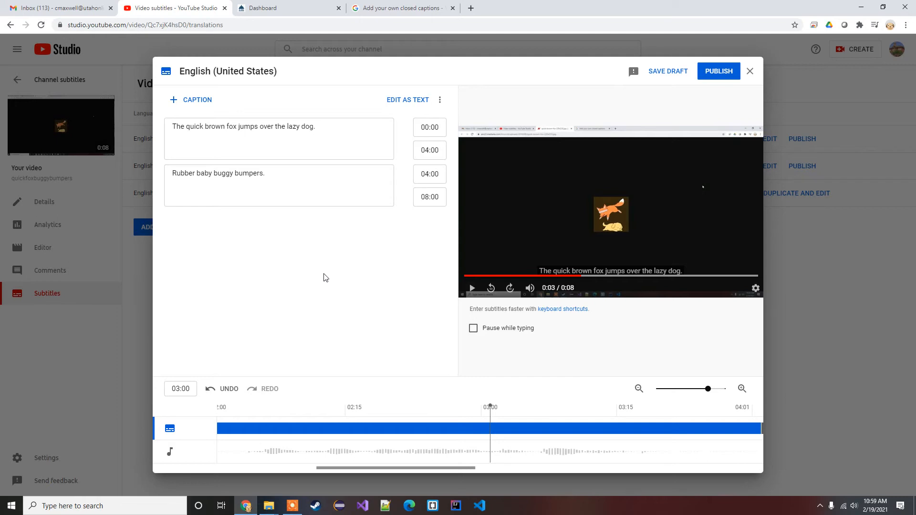
mouse_move(382, 306)
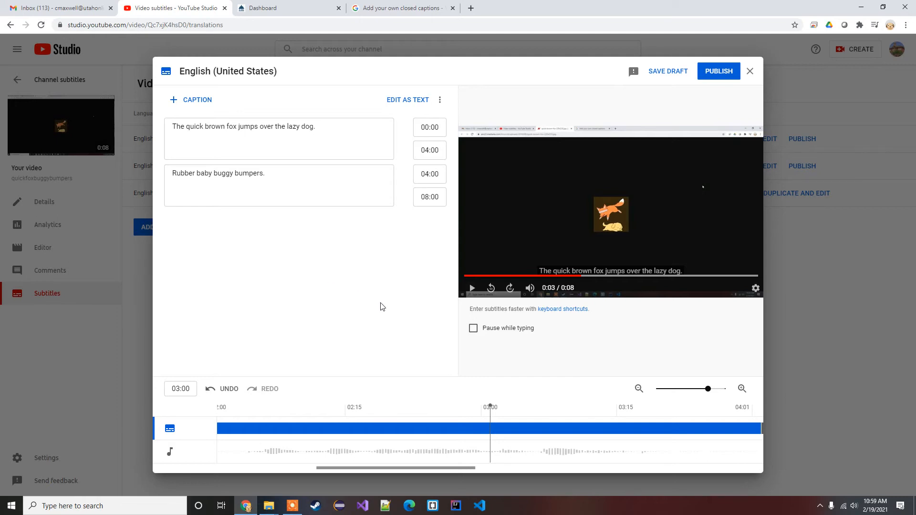
mouse_move(362, 308)
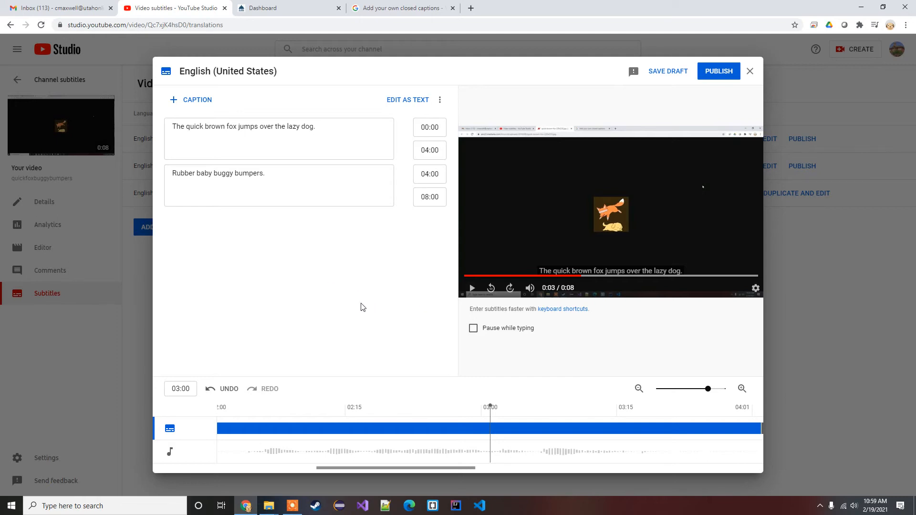
mouse_move(672, 104)
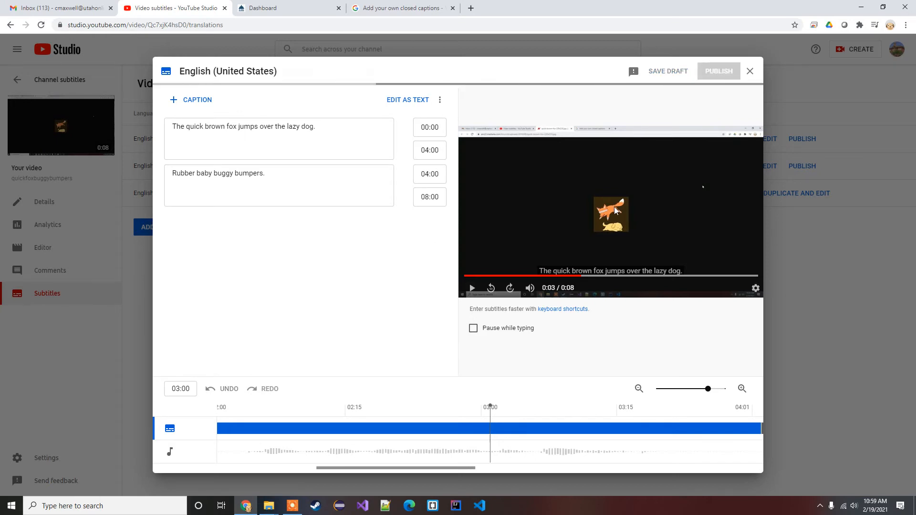
- Publish the English (United States) captions and view the video on its YouTube watch page
click(719, 71)
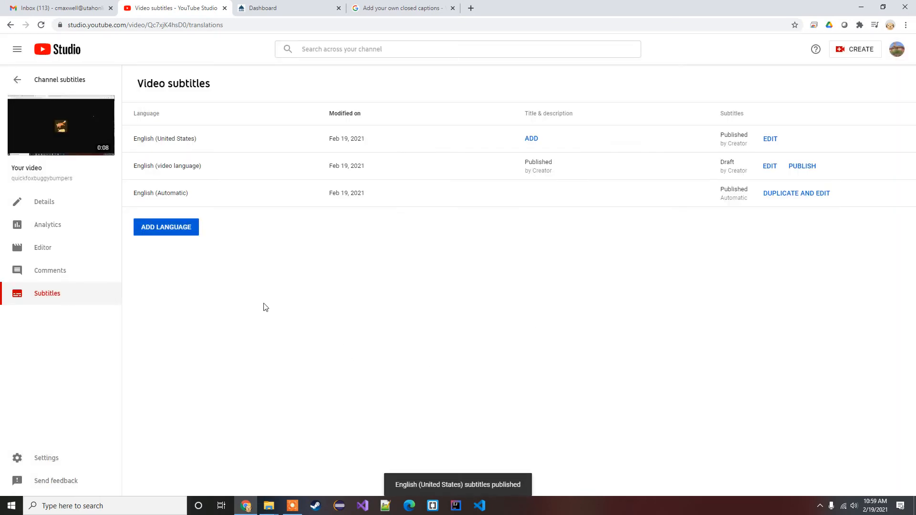
mouse_move(61, 129)
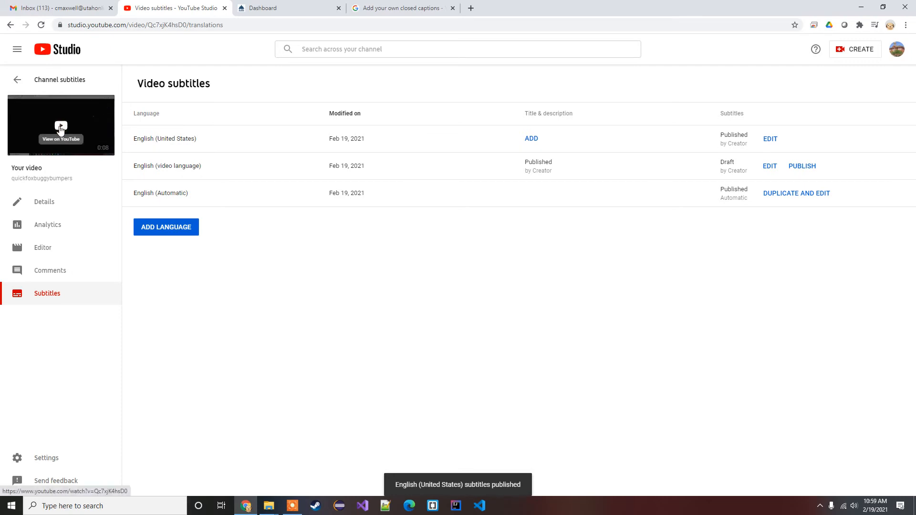
click(61, 128)
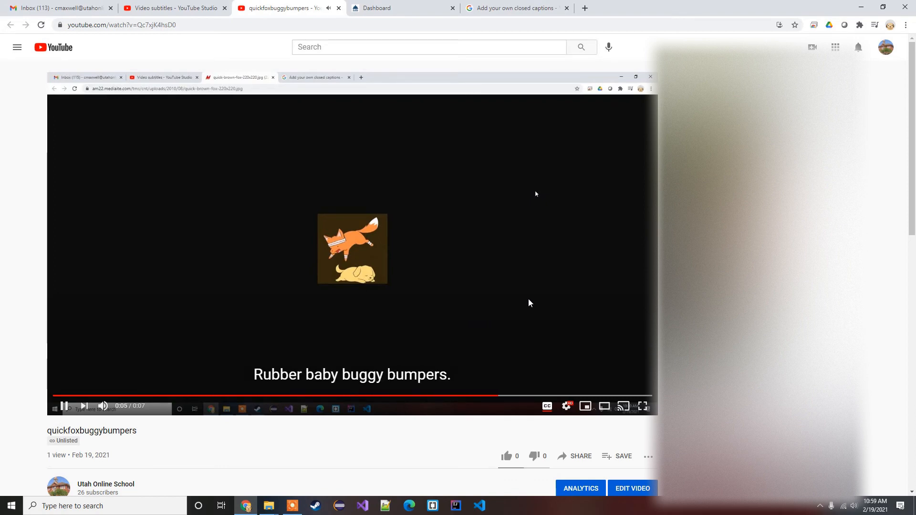
- Choose Subtitles/CC > English (auto-generated) in player settings and play the video through
click(567, 407)
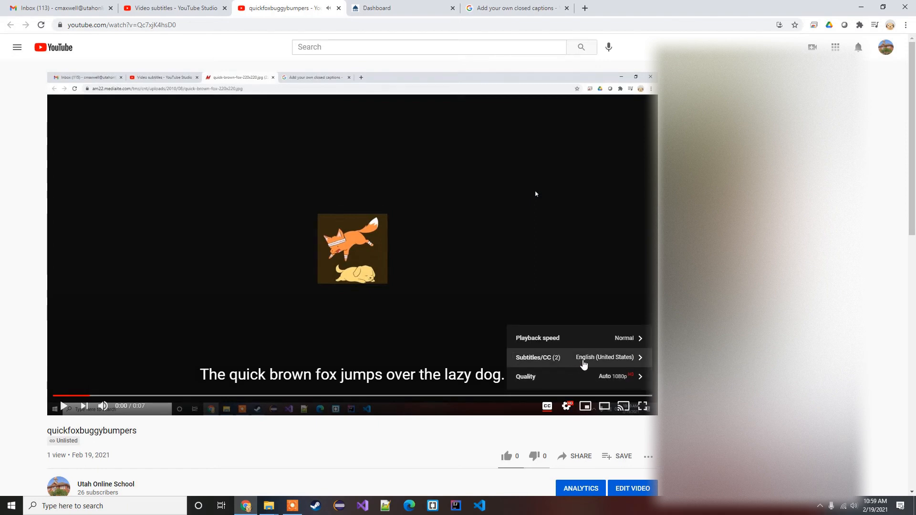
click(583, 357)
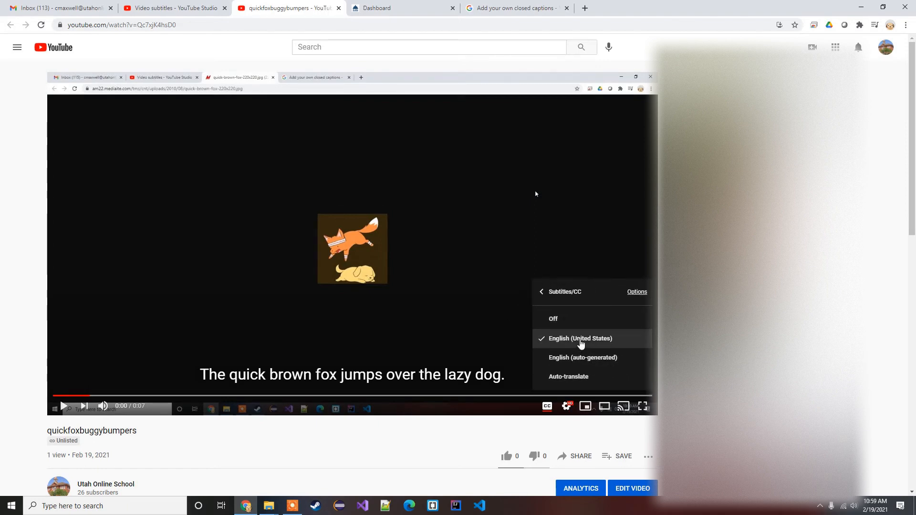
mouse_move(586, 370)
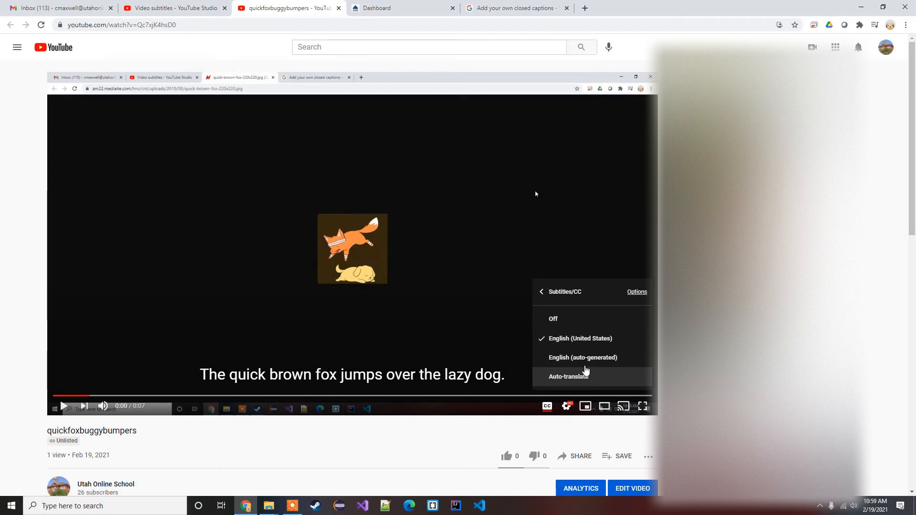
click(582, 357)
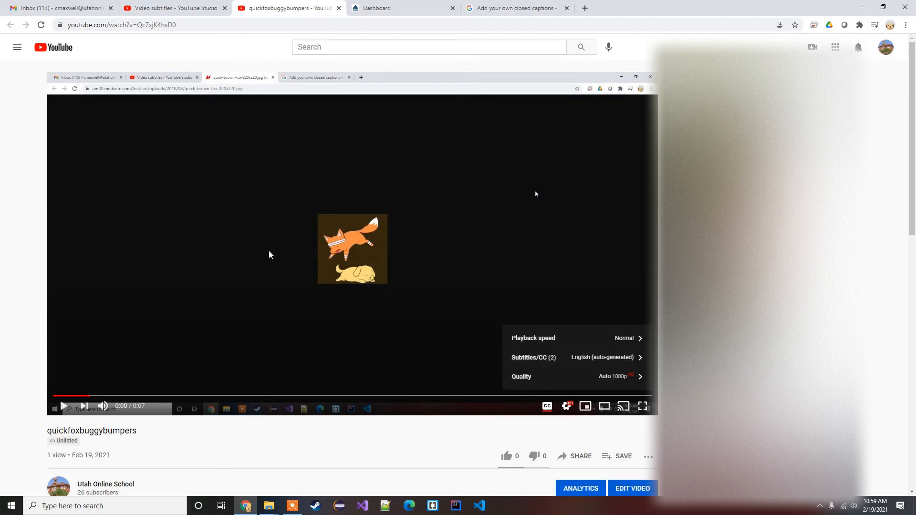
click(63, 406)
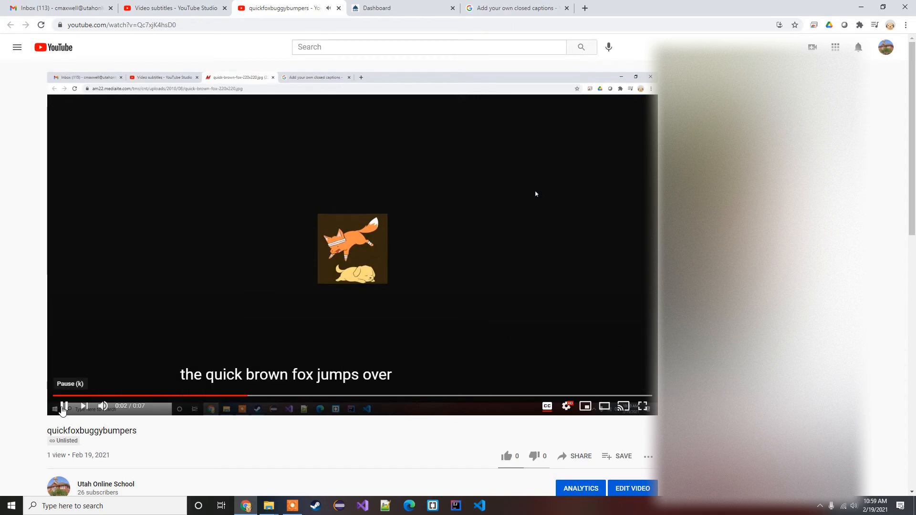
click(63, 406)
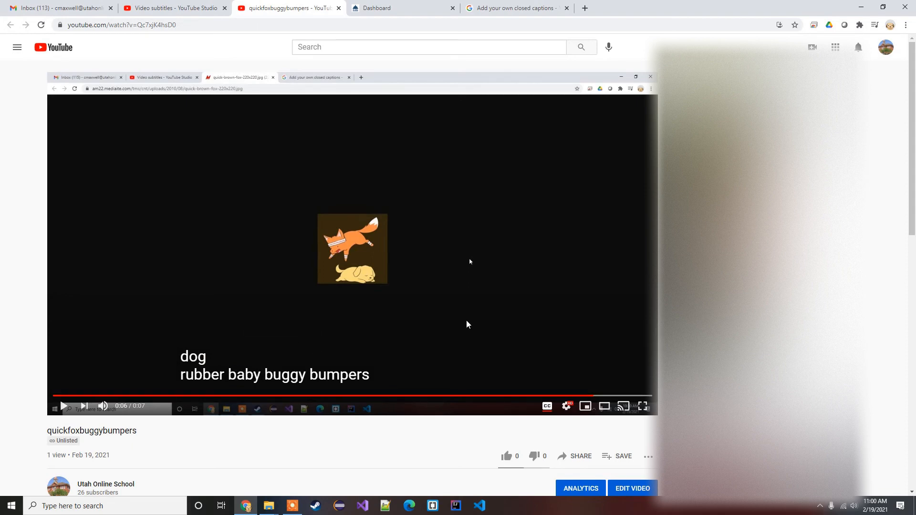
mouse_move(522, 311)
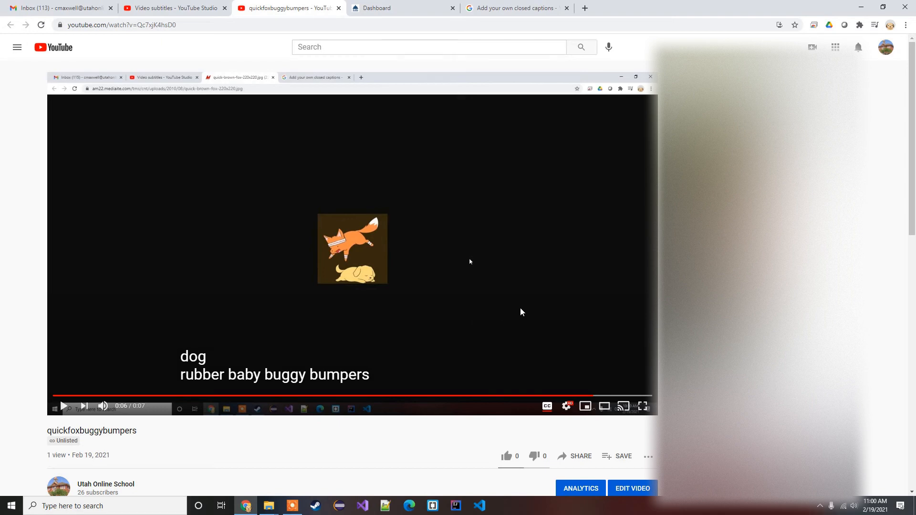
mouse_move(222, 359)
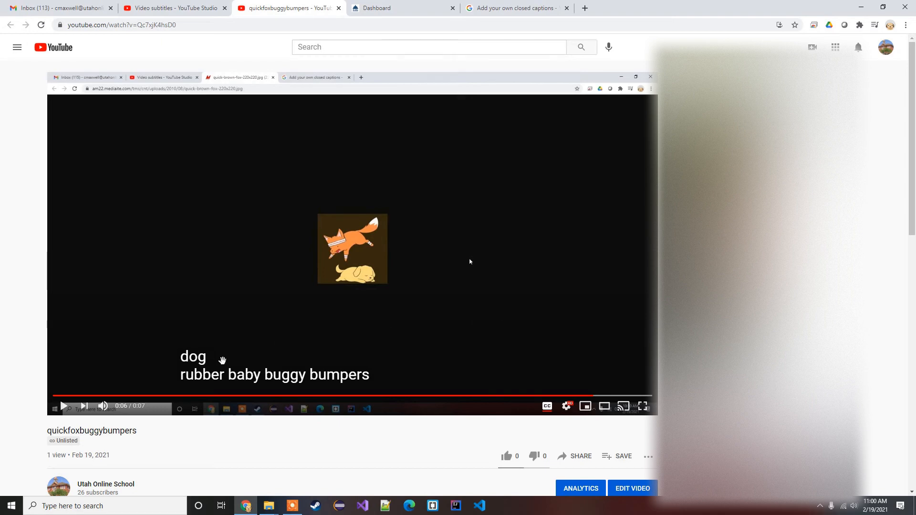
mouse_move(496, 242)
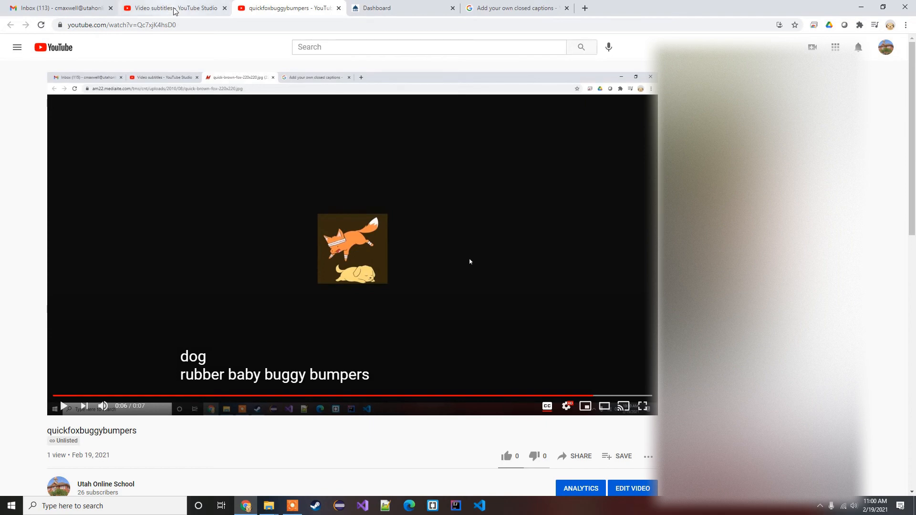
- Back in the Studio tab, reopen the English (United States) captions to review, then close the editor
click(172, 7)
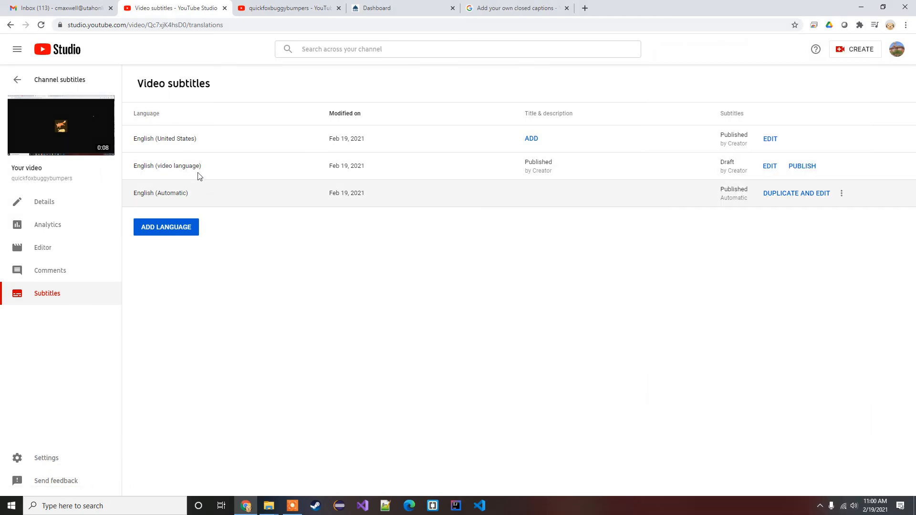
click(166, 227)
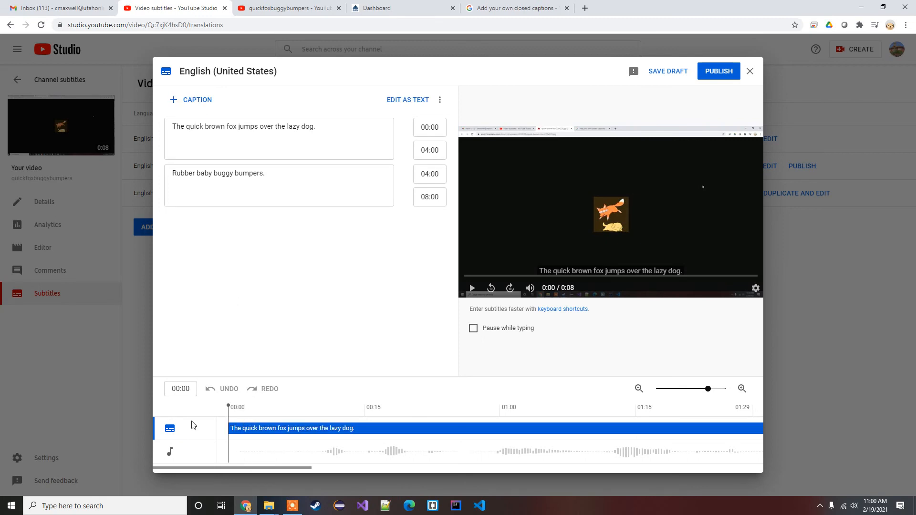
click(750, 71)
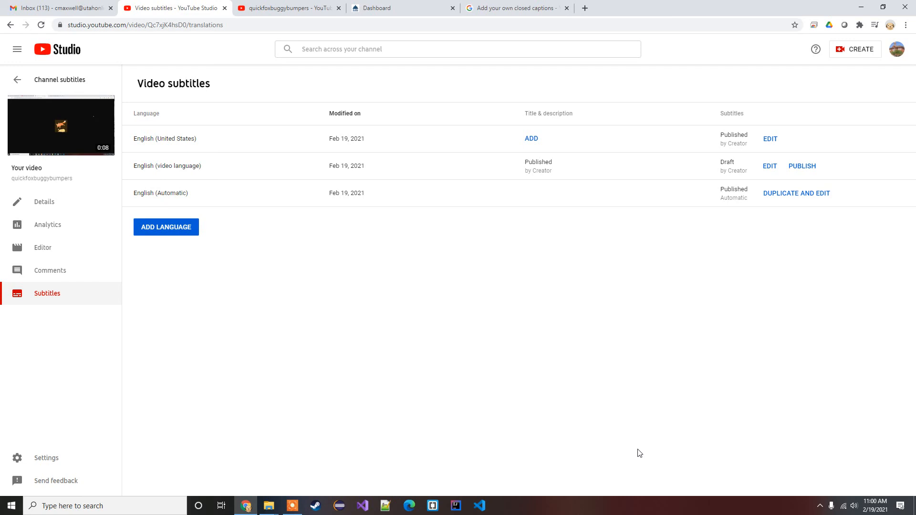
mouse_move(638, 448)
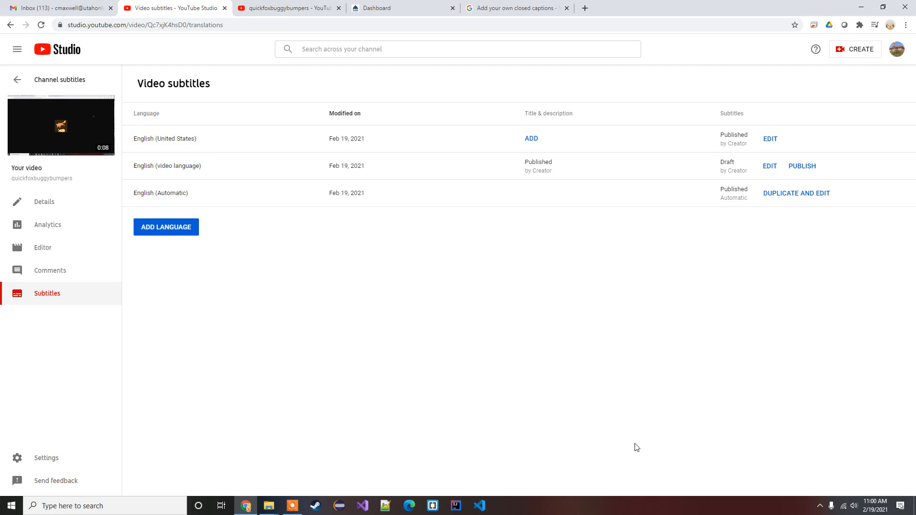
mouse_move(501, 9)
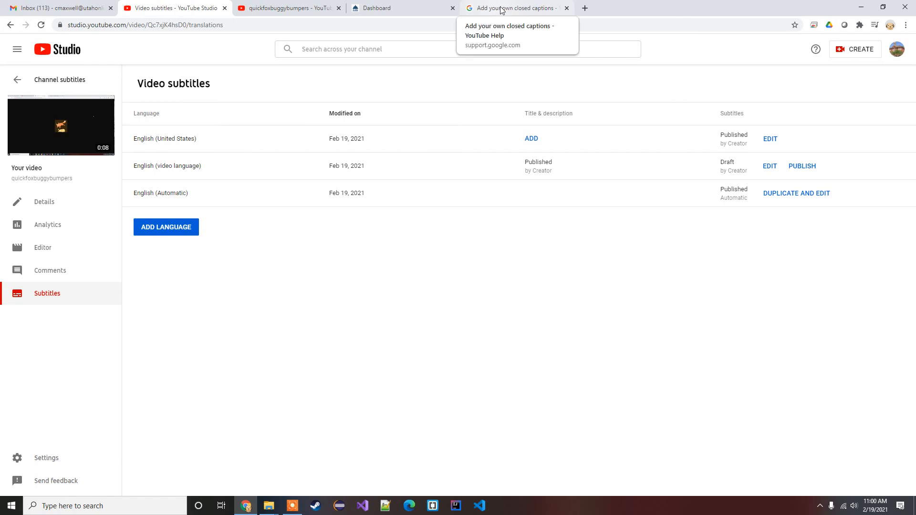
click(506, 8)
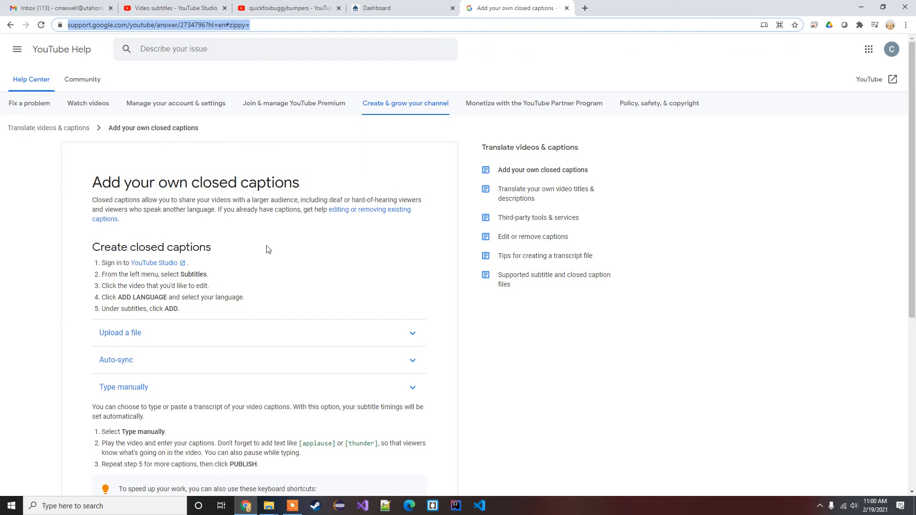
scroll(down, 3)
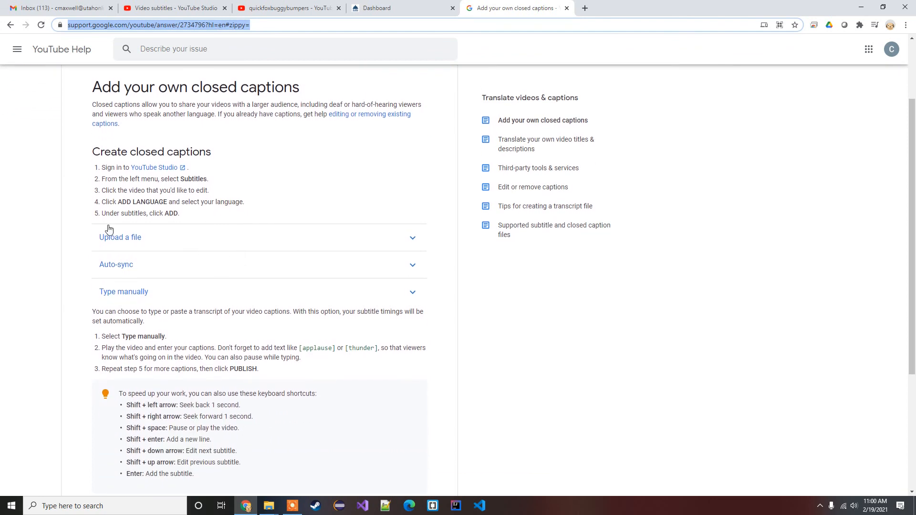
mouse_move(171, 270)
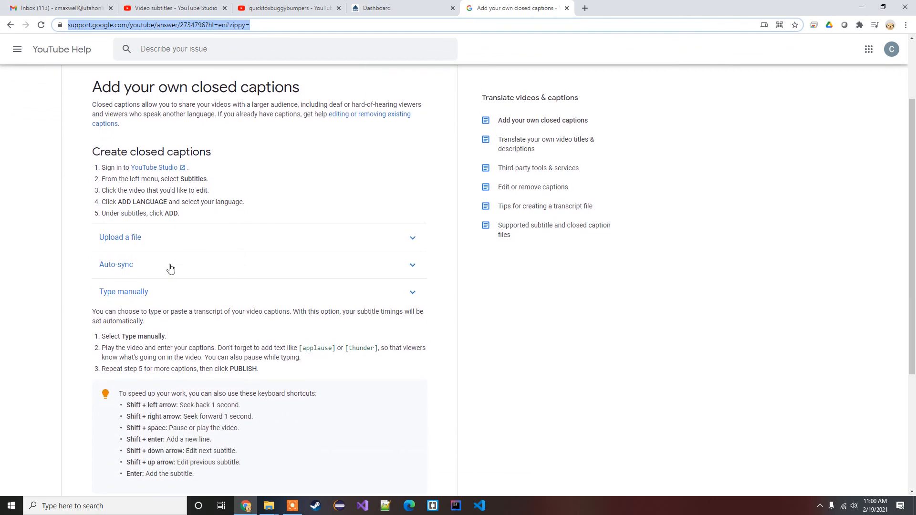
scroll(down, 3)
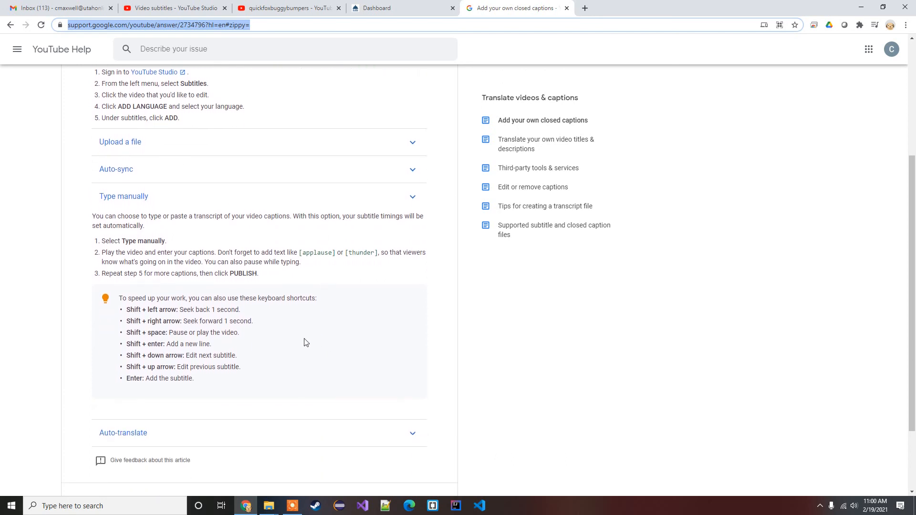
click(124, 197)
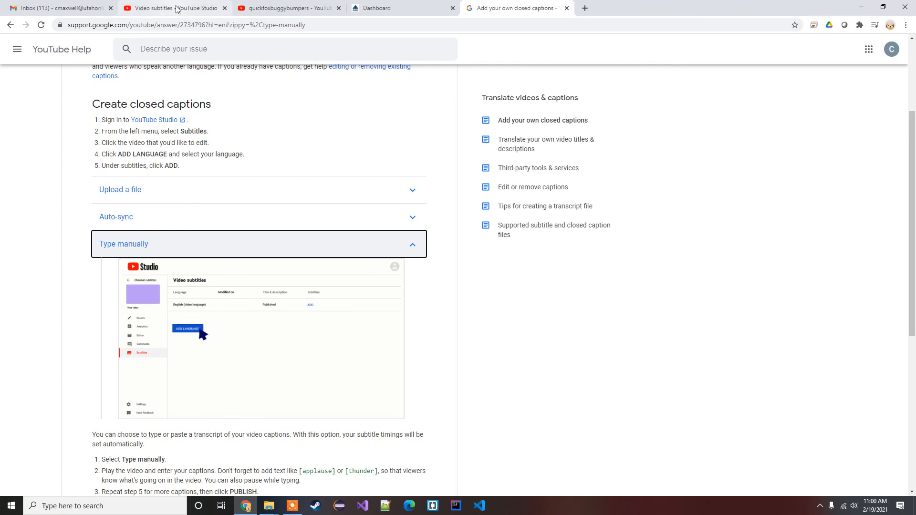
click(176, 9)
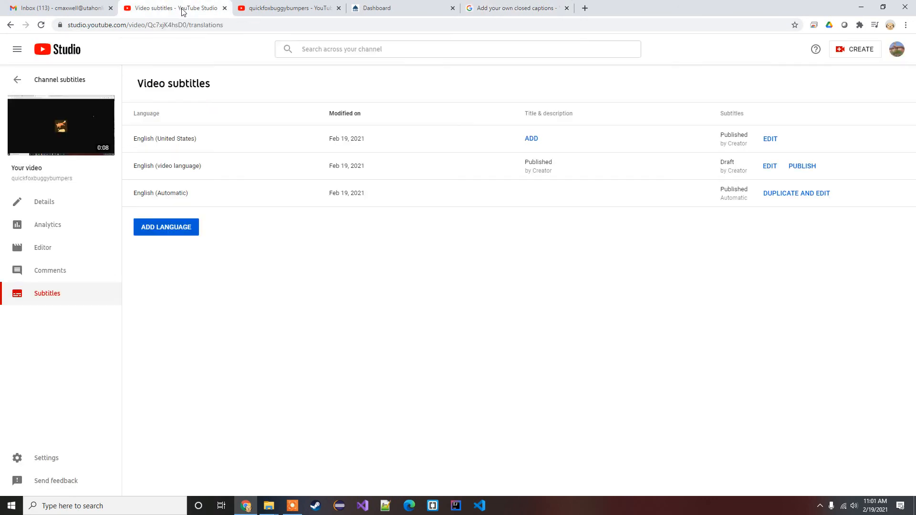
mouse_move(378, 369)
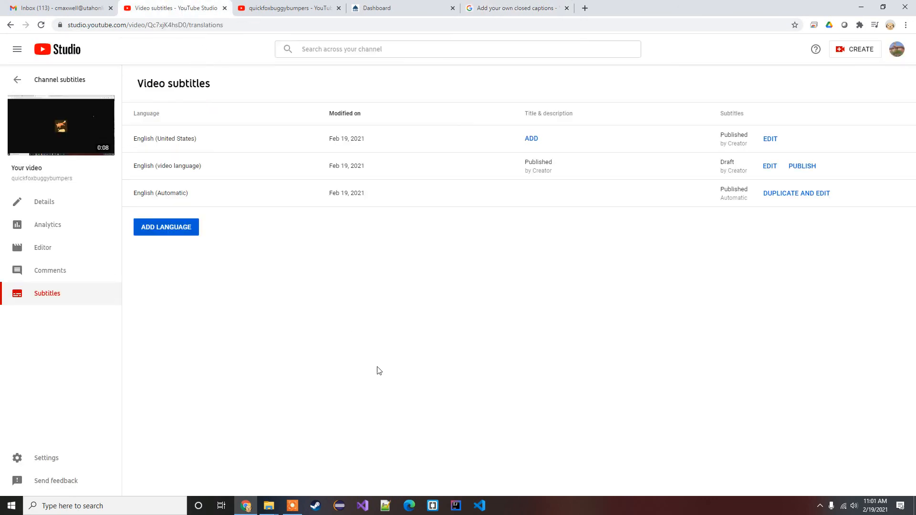